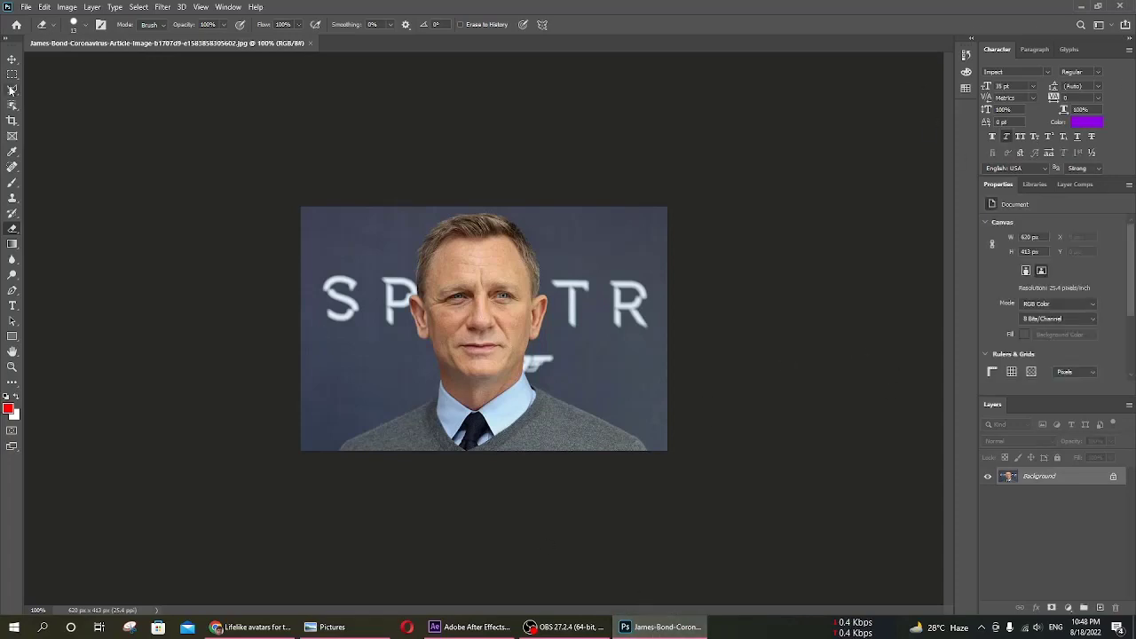
- Unlock the Background layer and remove the photo's grey background with the Remove Background quick action
click(11, 60)
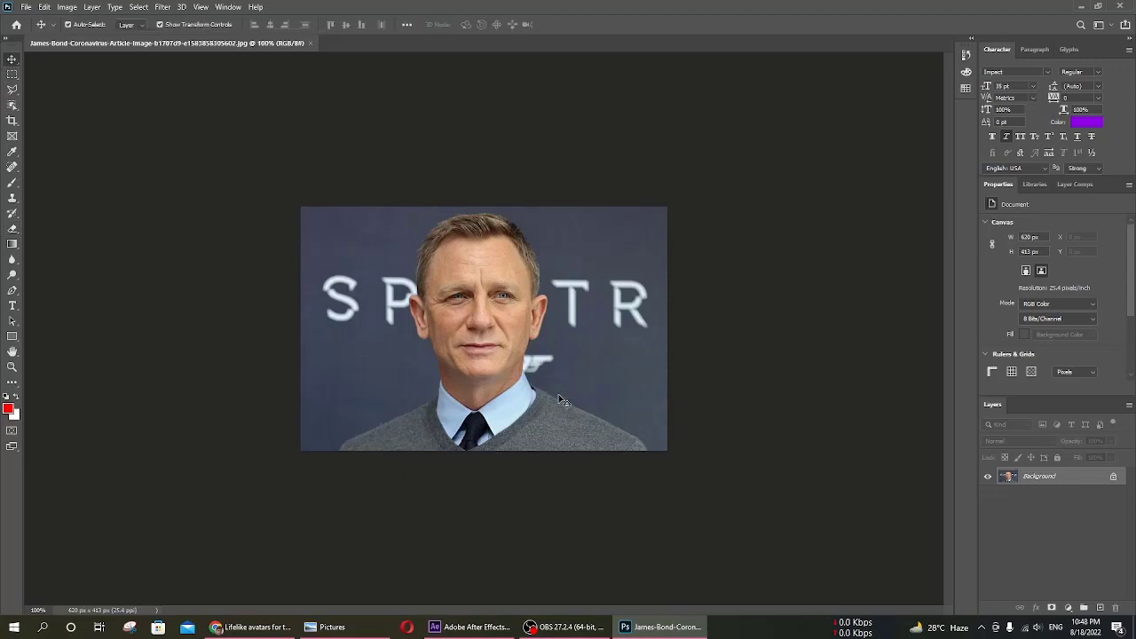
mouse_move(1048, 497)
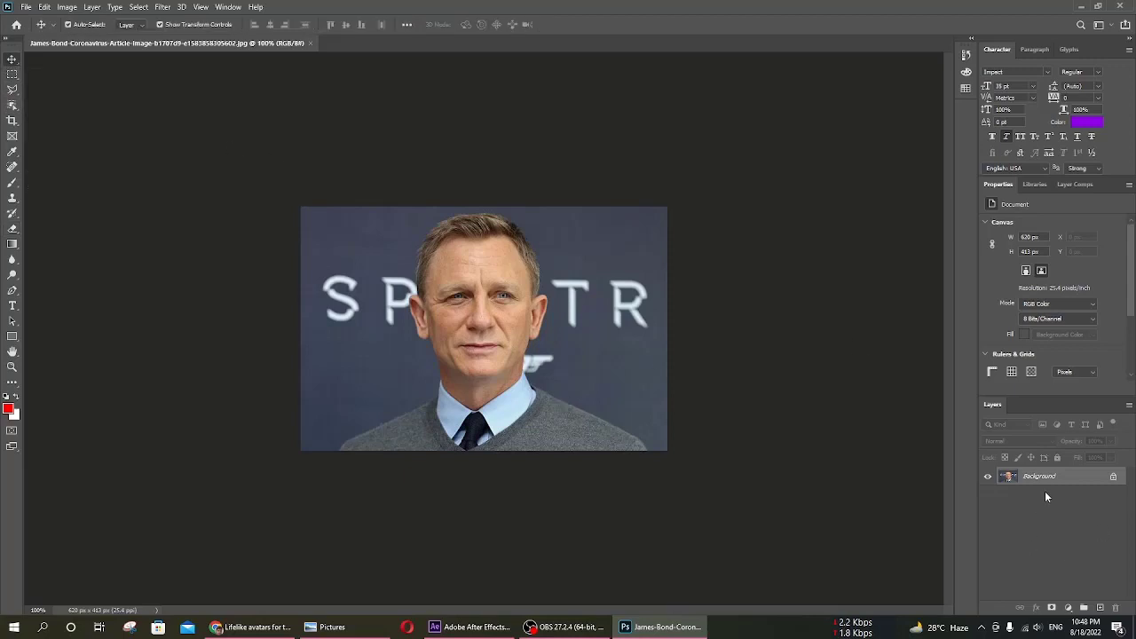
mouse_move(1046, 482)
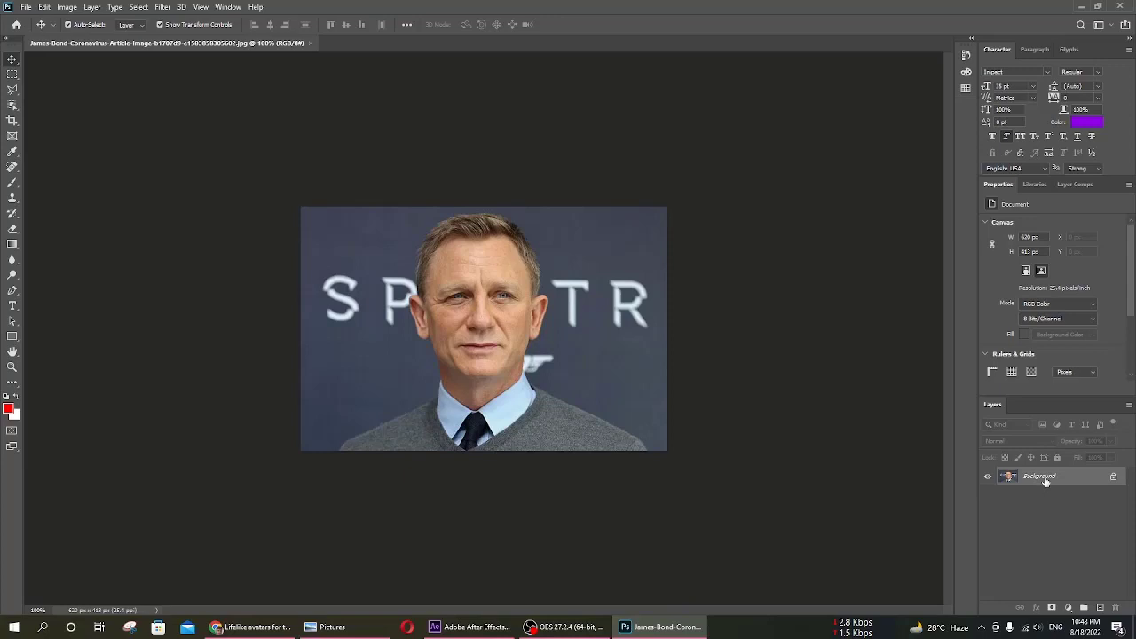
double_click(1038, 475)
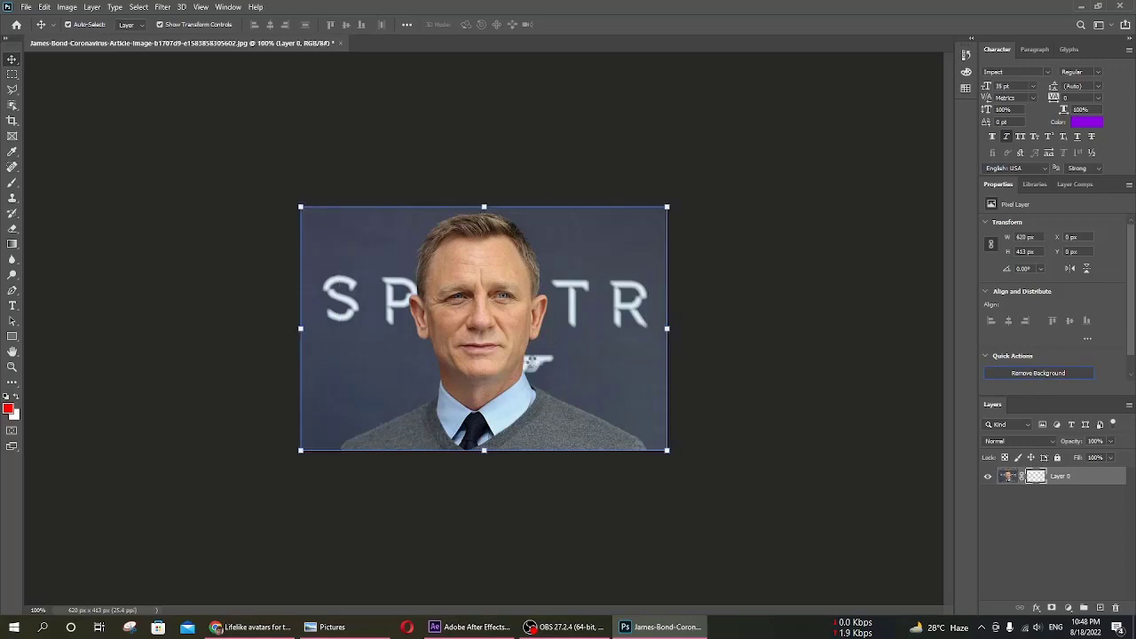
click(1038, 372)
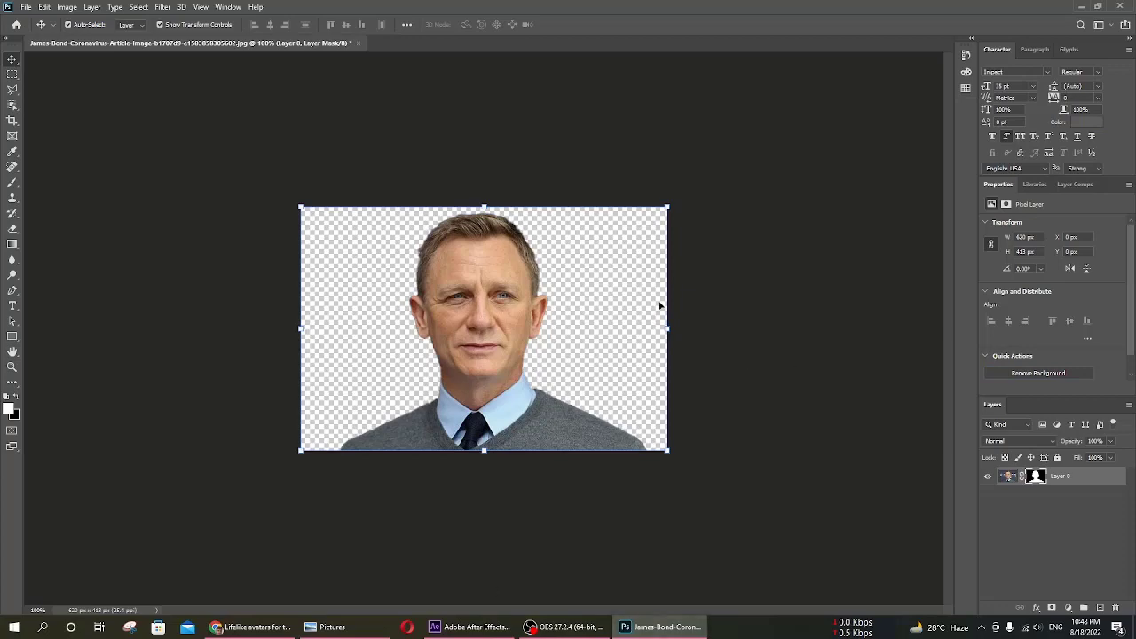
click(24, 7)
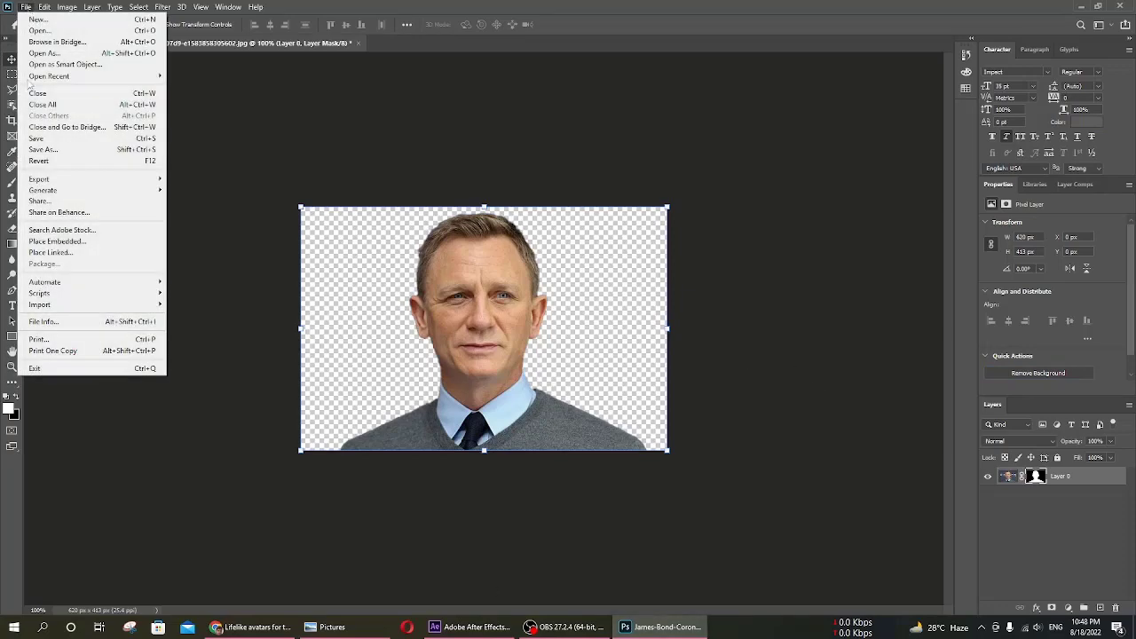
- Save a copy of the transparent-background portrait on the computer as a PNG in Pictures
click(42, 149)
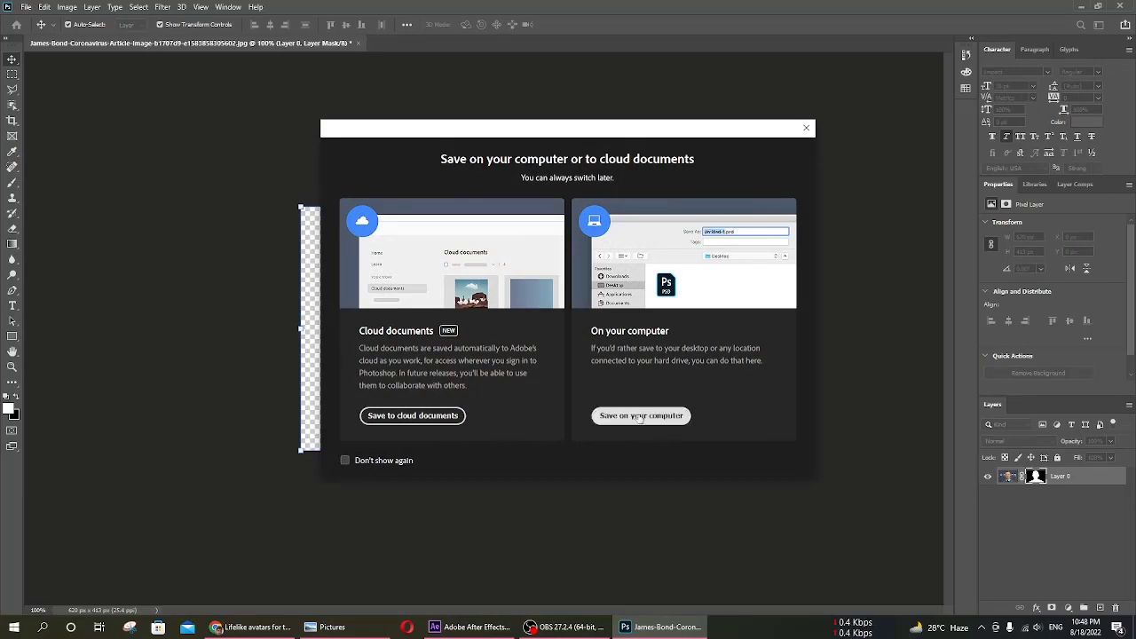
click(641, 415)
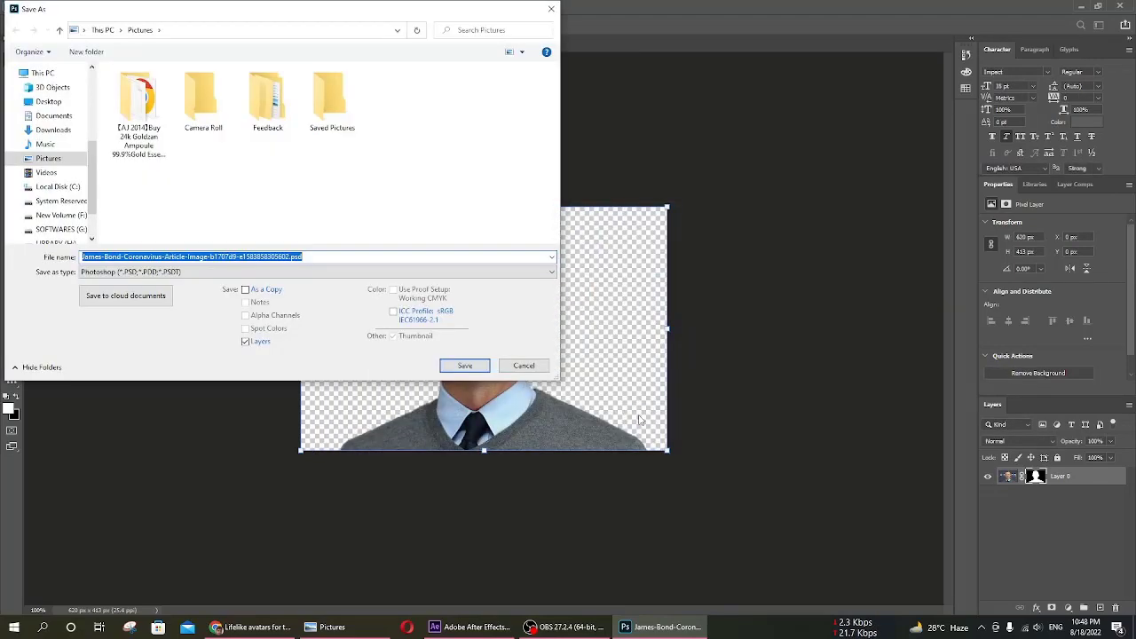
mouse_move(362, 294)
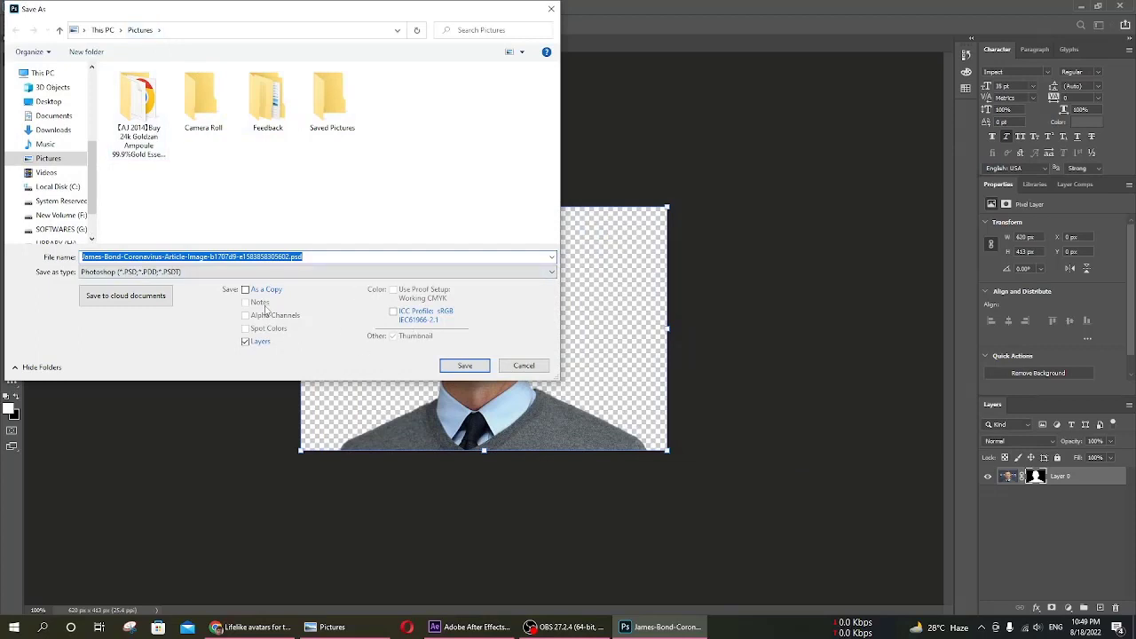
click(316, 271)
text(2121212.png)
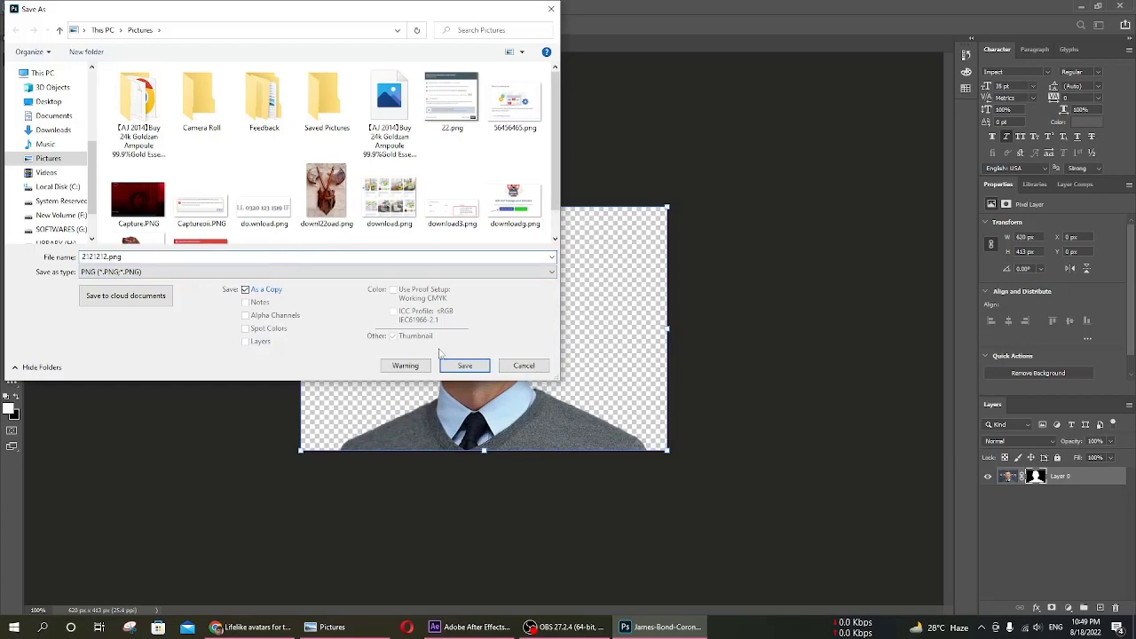
click(465, 365)
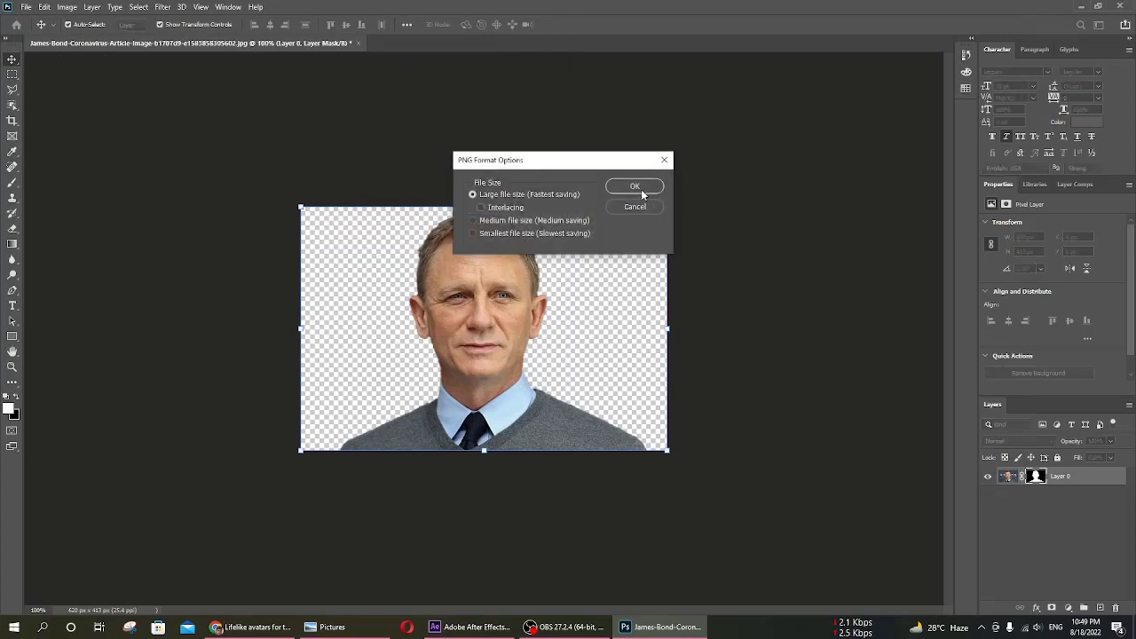
click(635, 187)
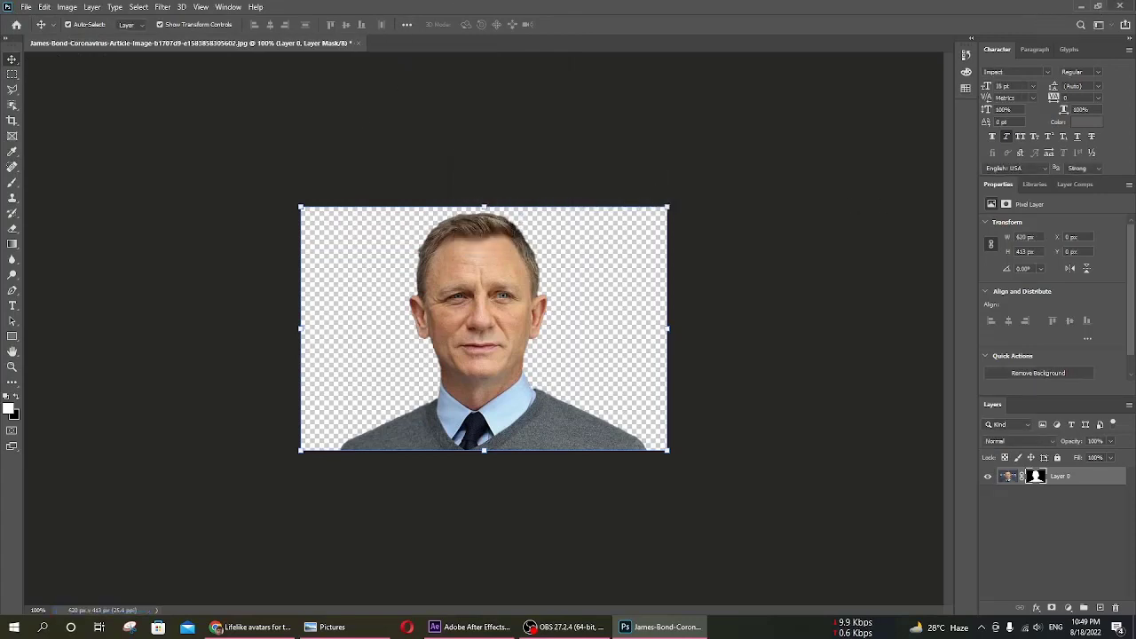
mouse_move(1121, 7)
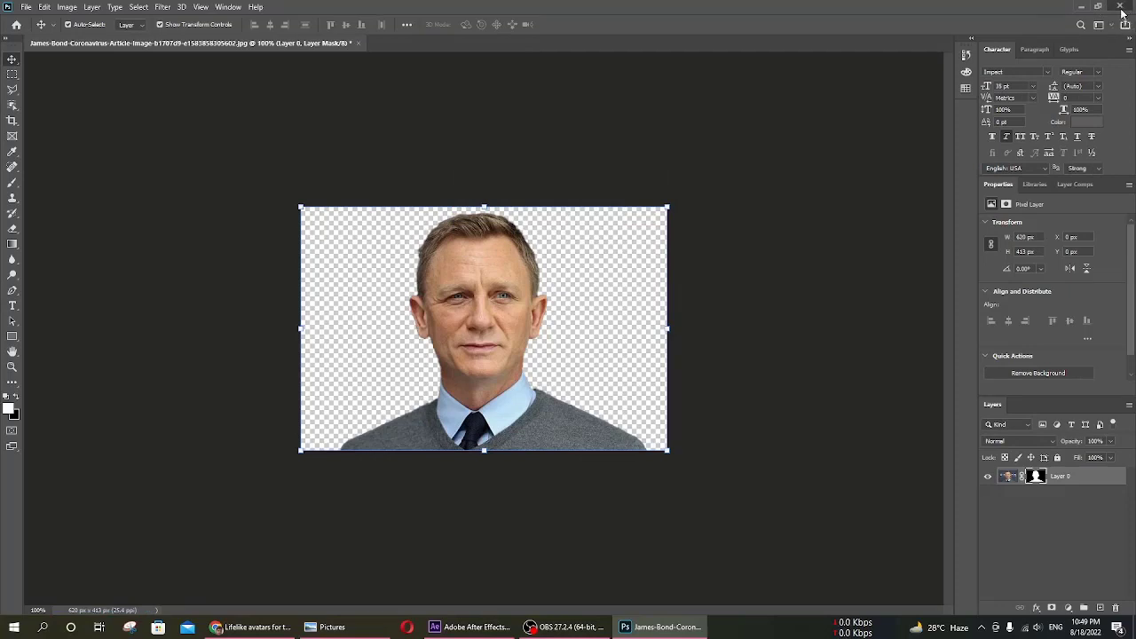
- Quit Photoshop discarding unsaved changes and return to the Pictures folder with the saved PNG
click(1129, 7)
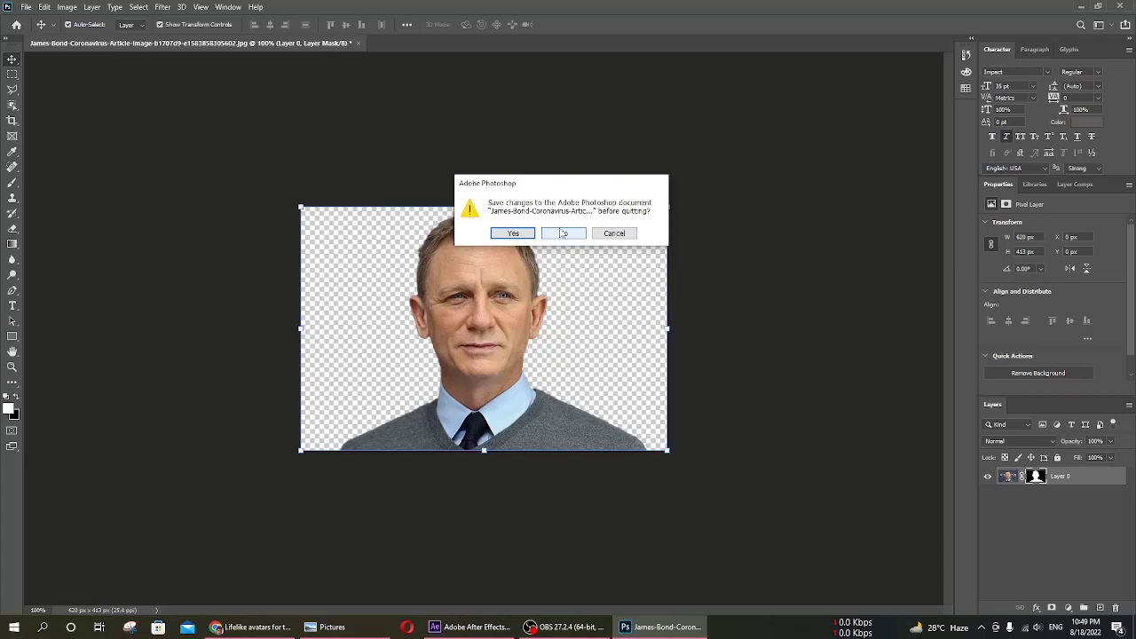
click(565, 233)
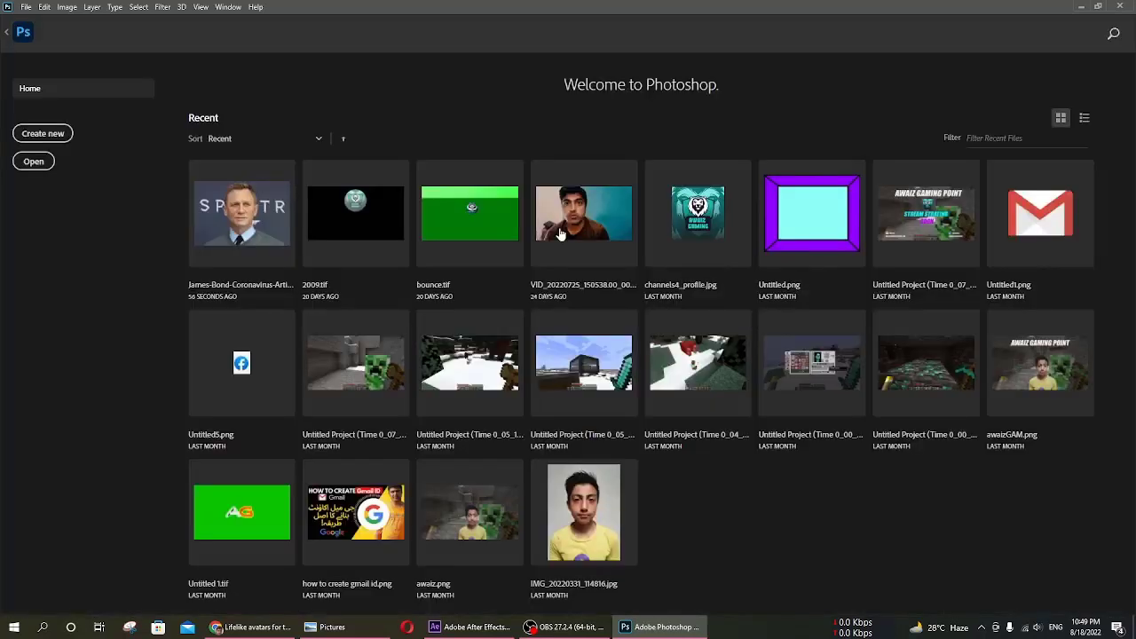
click(332, 628)
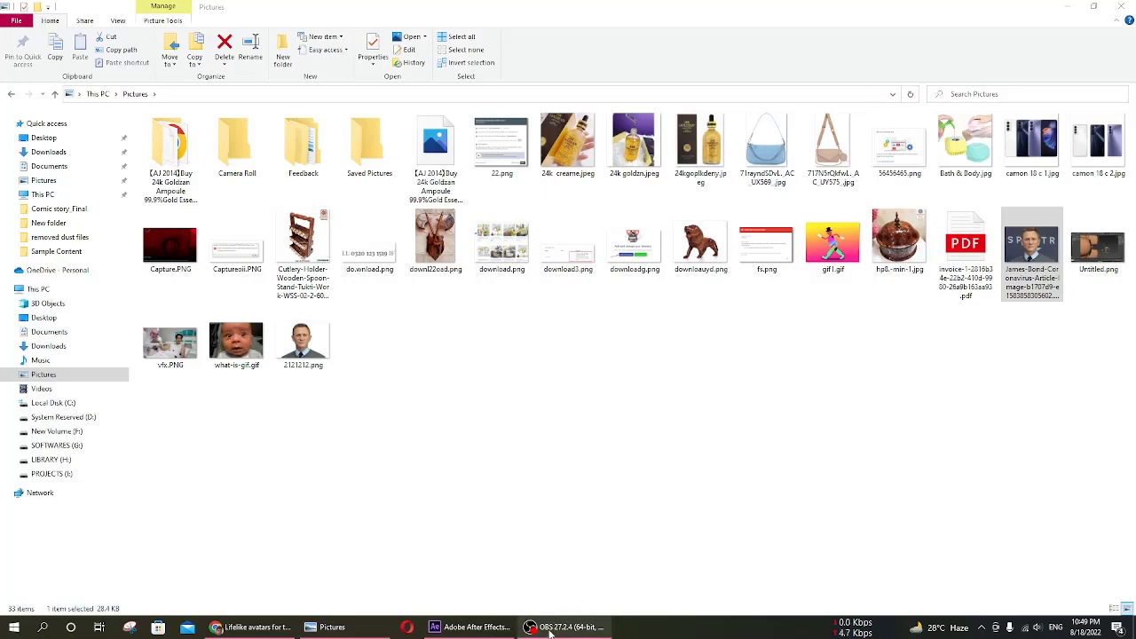
click(532, 628)
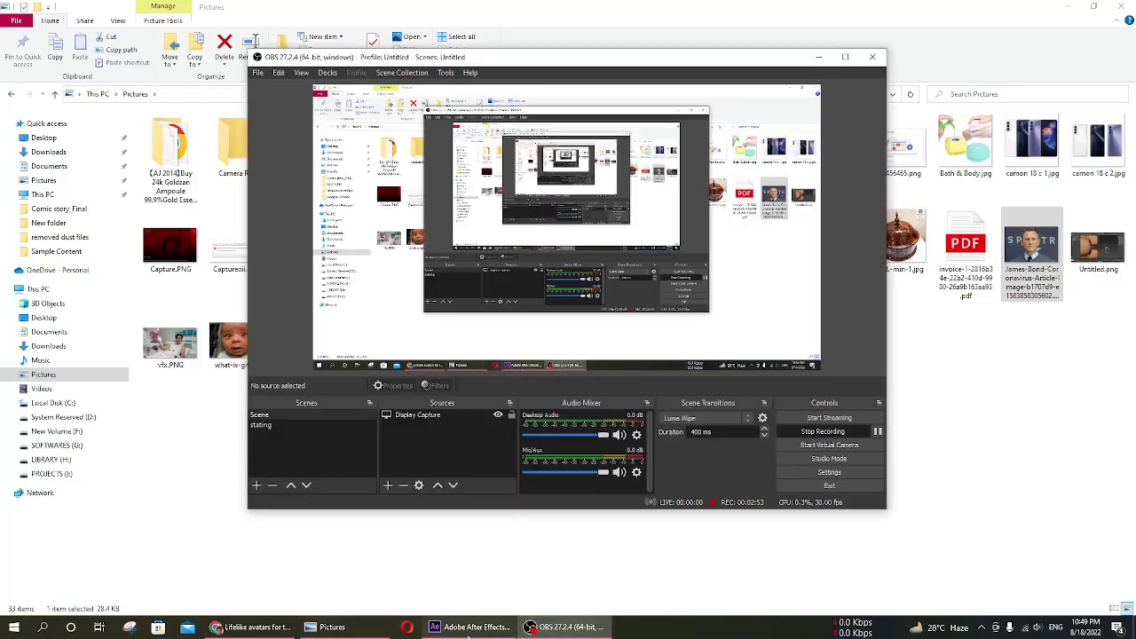
- Launch the Avatar SDK WebGL demo from avatarsdk.com and dismiss the extension notice
click(249, 629)
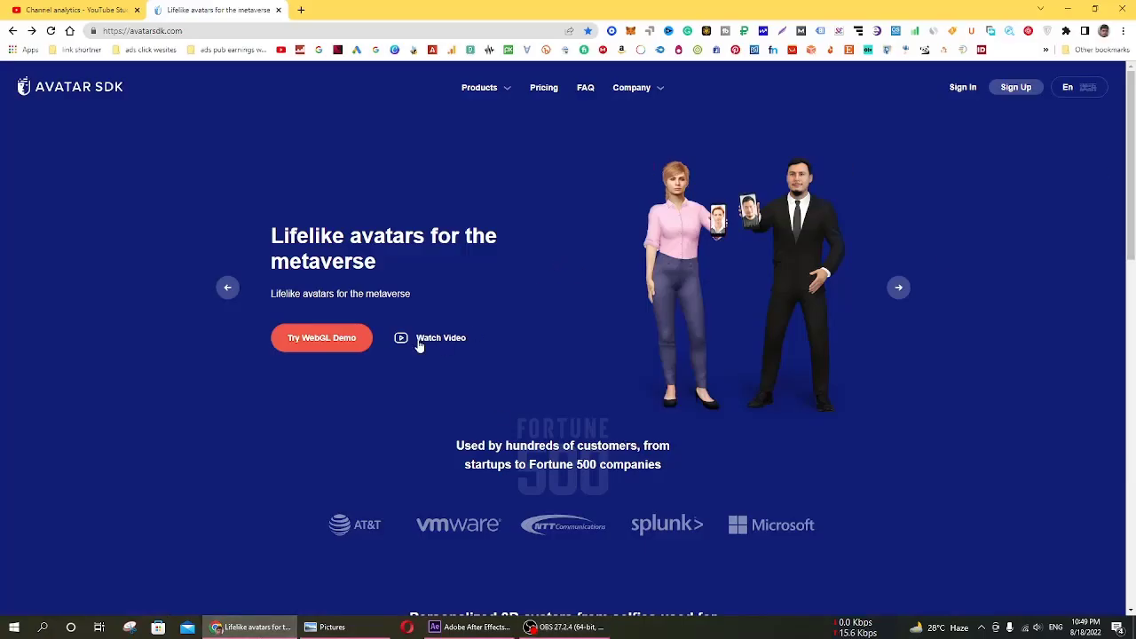
click(321, 338)
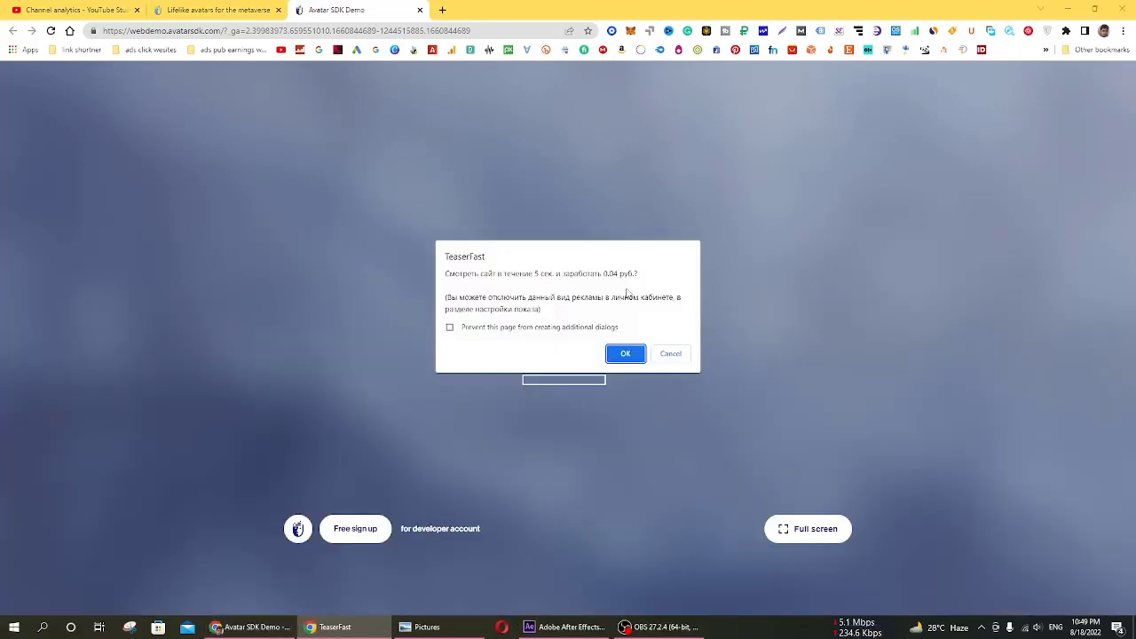
click(625, 353)
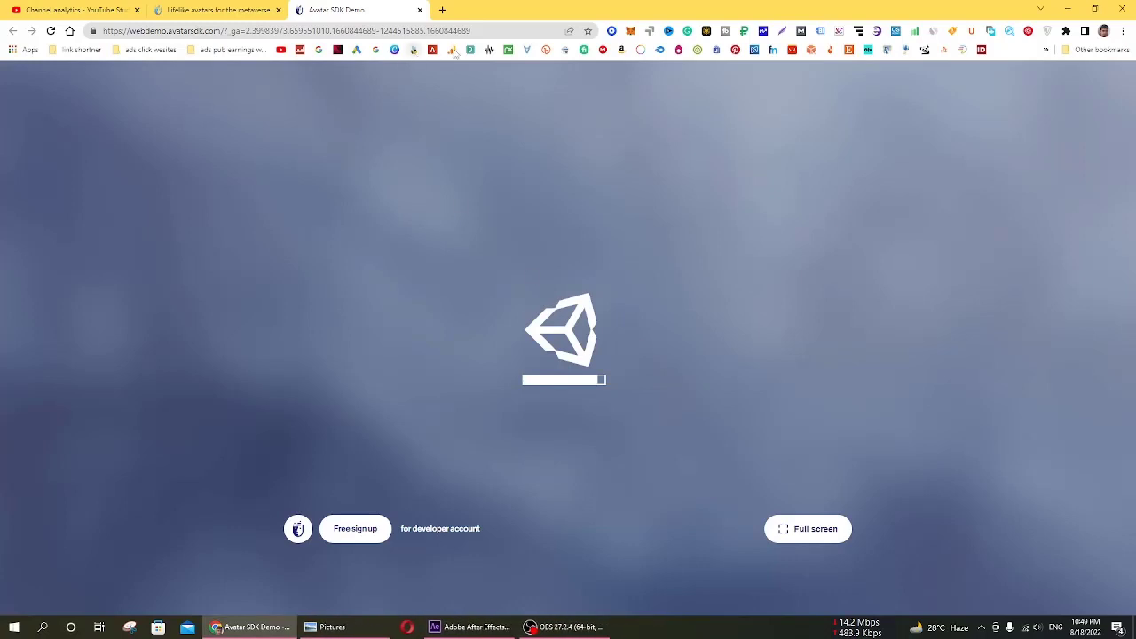
mouse_move(575, 423)
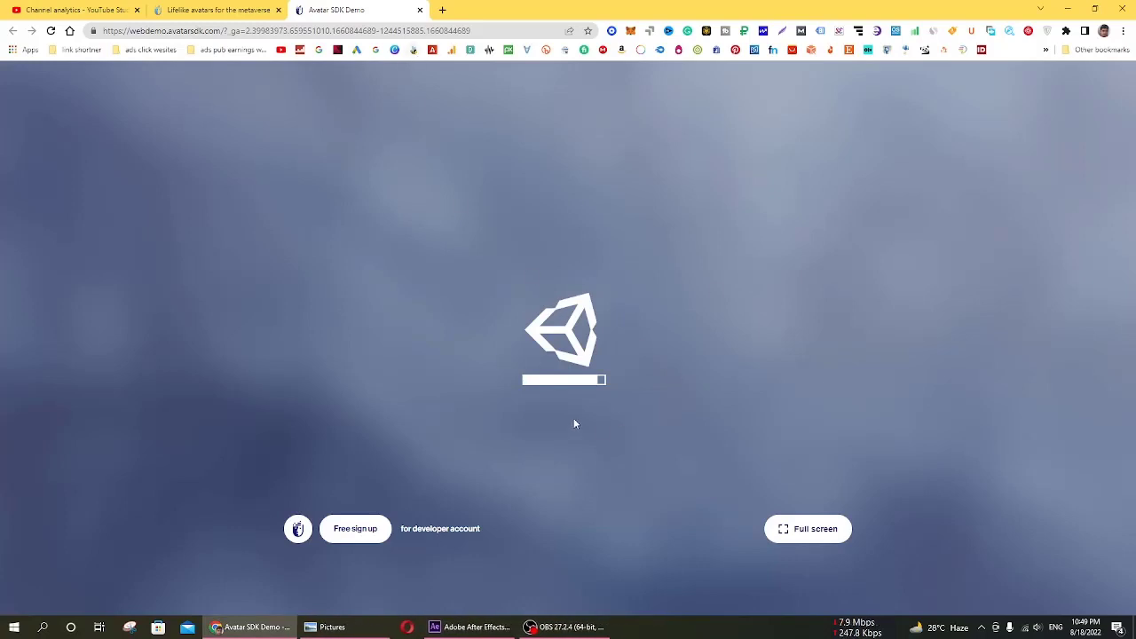
mouse_move(618, 365)
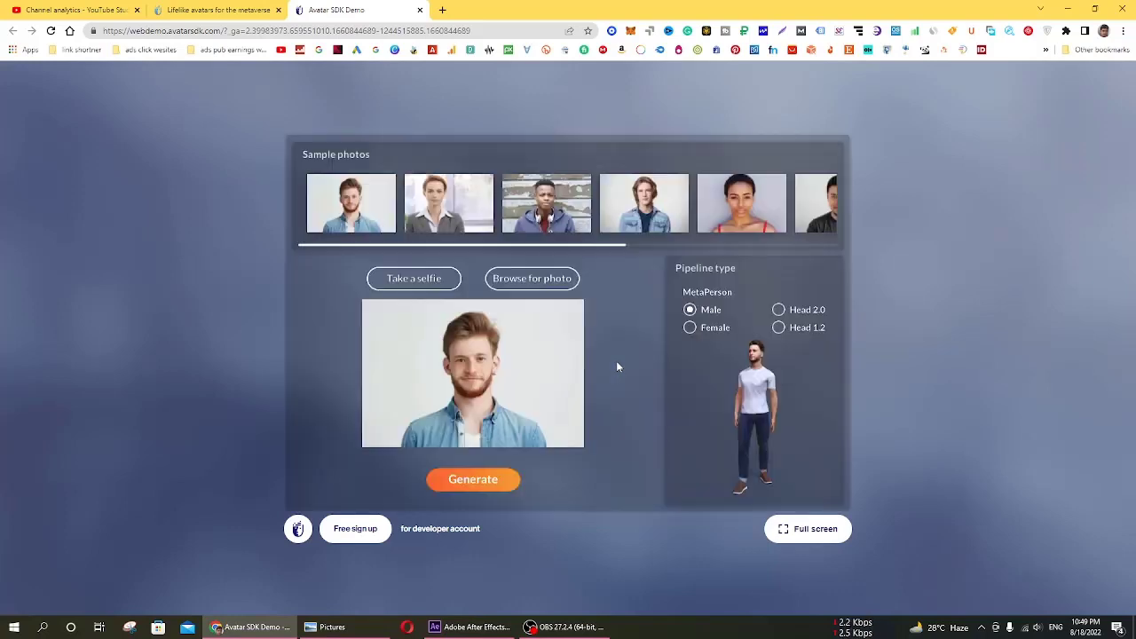
mouse_move(518, 255)
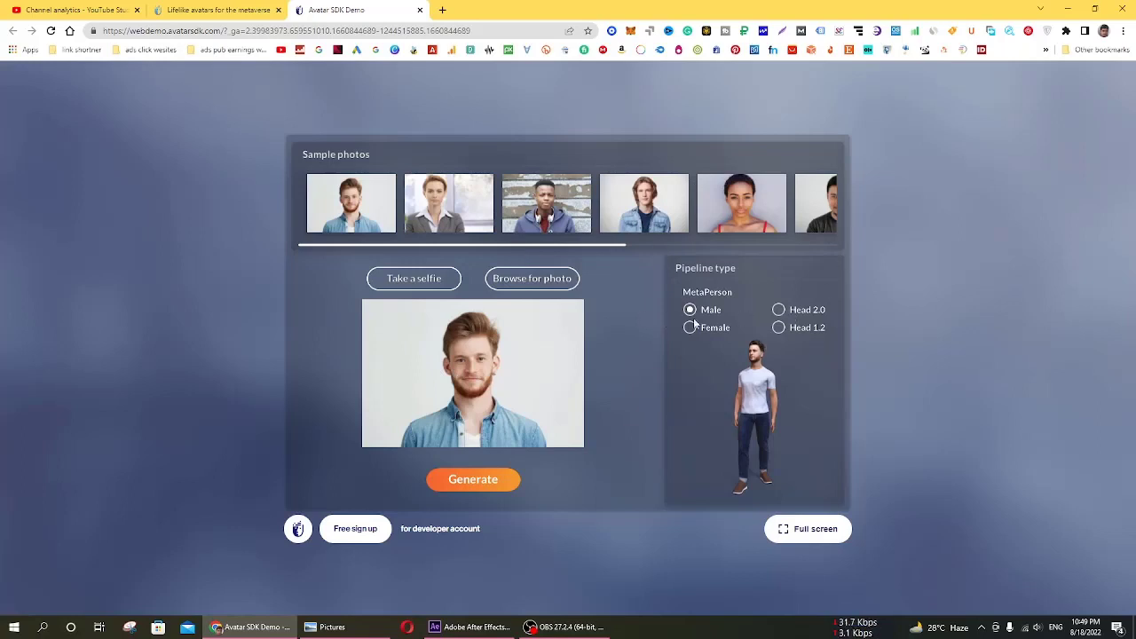
mouse_move(783, 333)
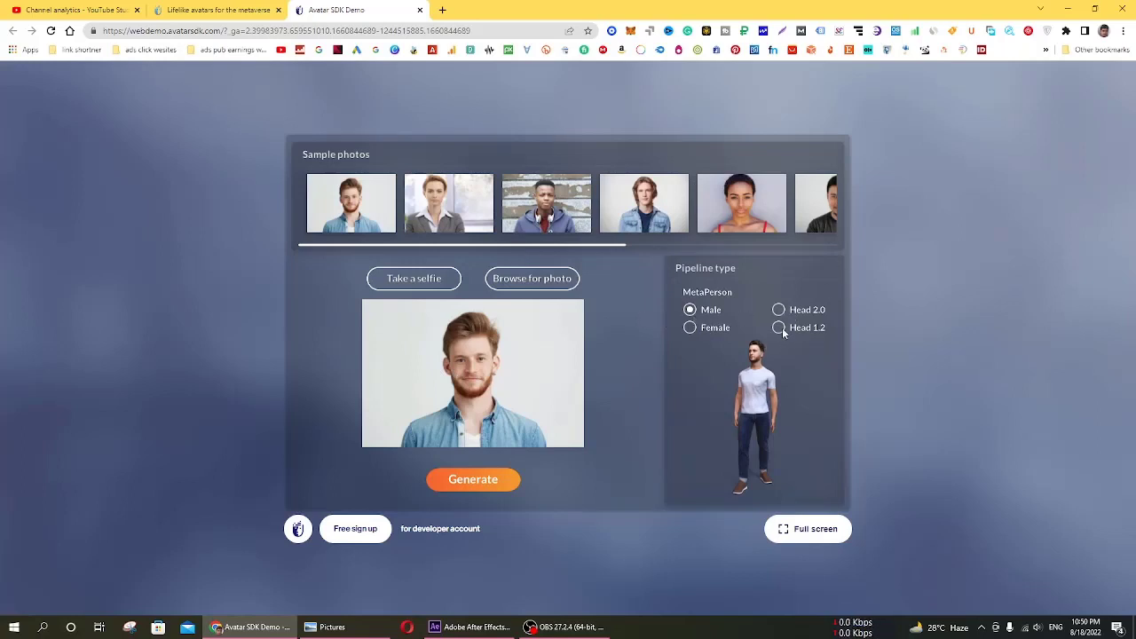
click(777, 309)
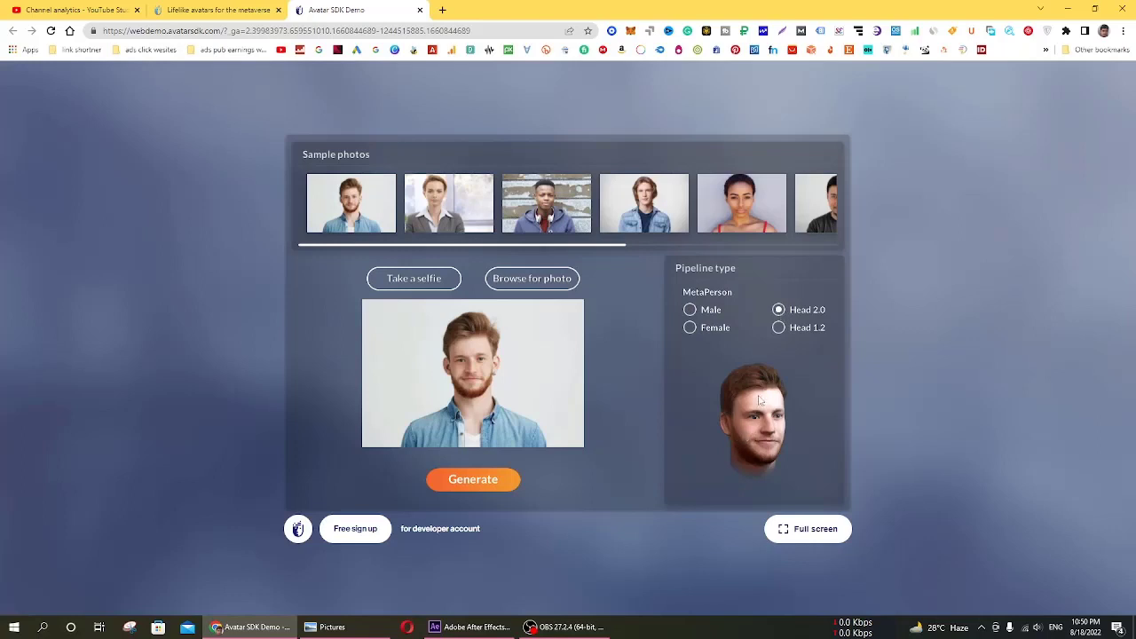
click(777, 327)
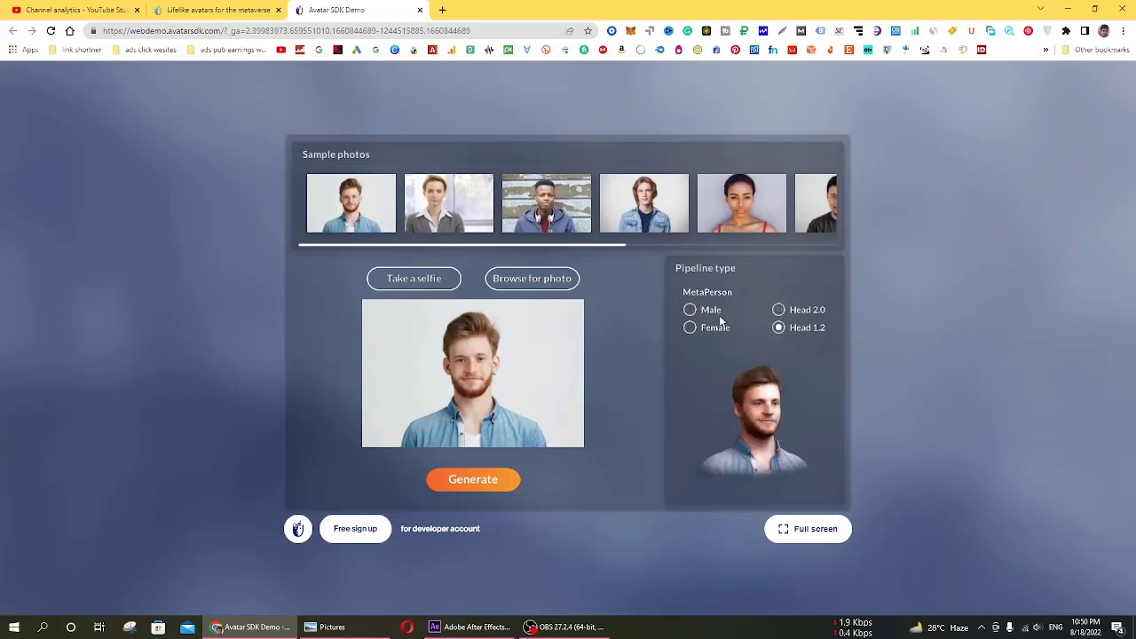
click(690, 309)
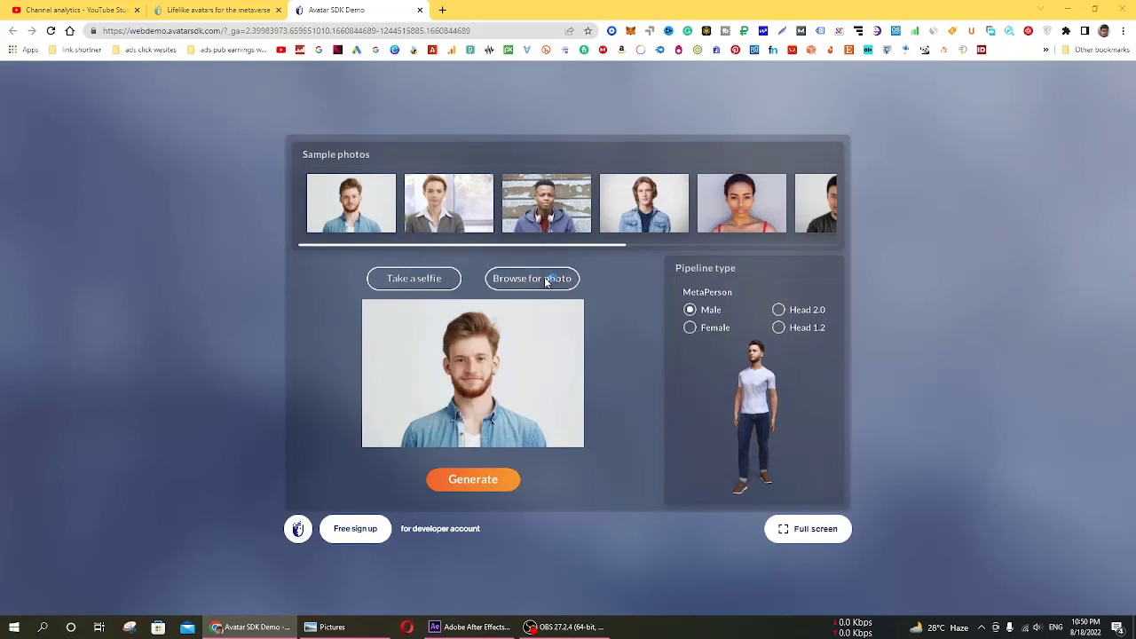
click(533, 277)
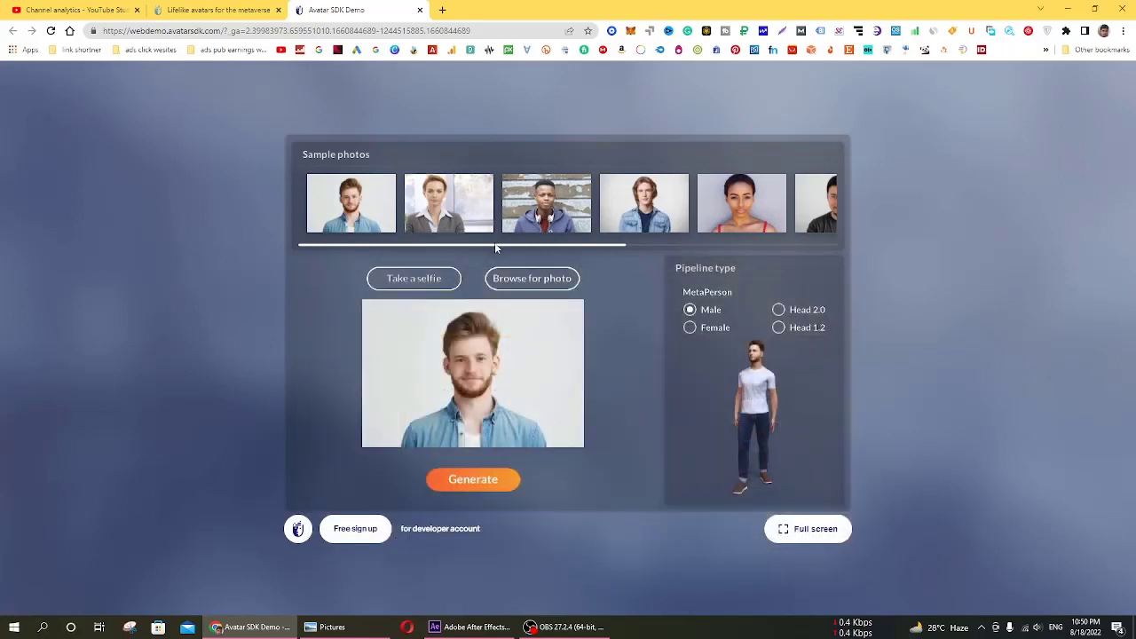
scroll(right, 3)
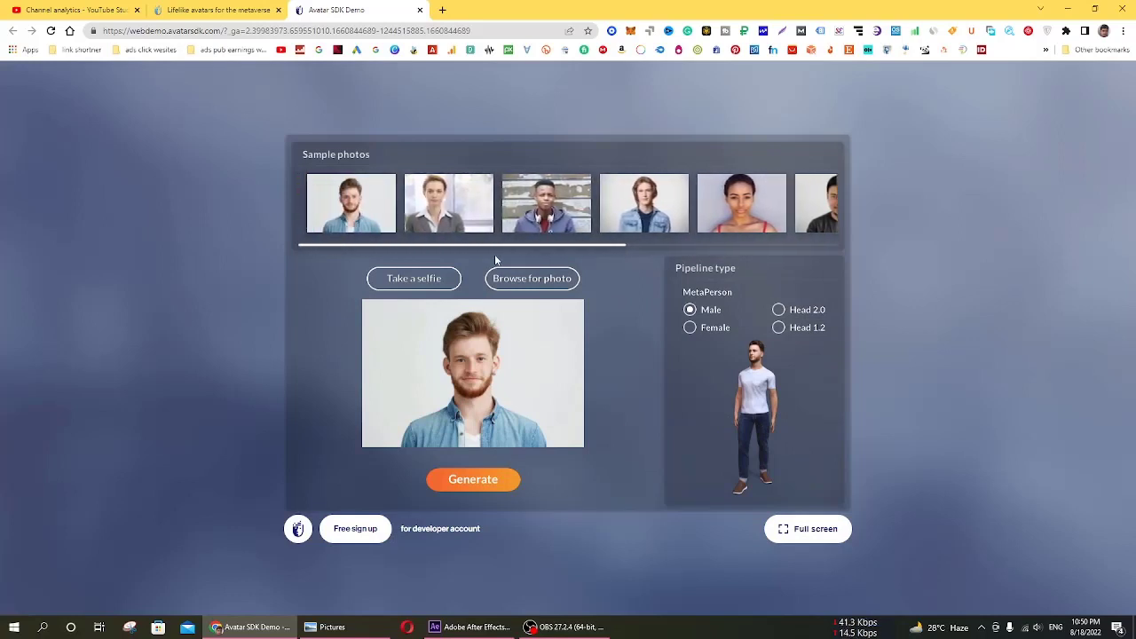
mouse_move(412, 221)
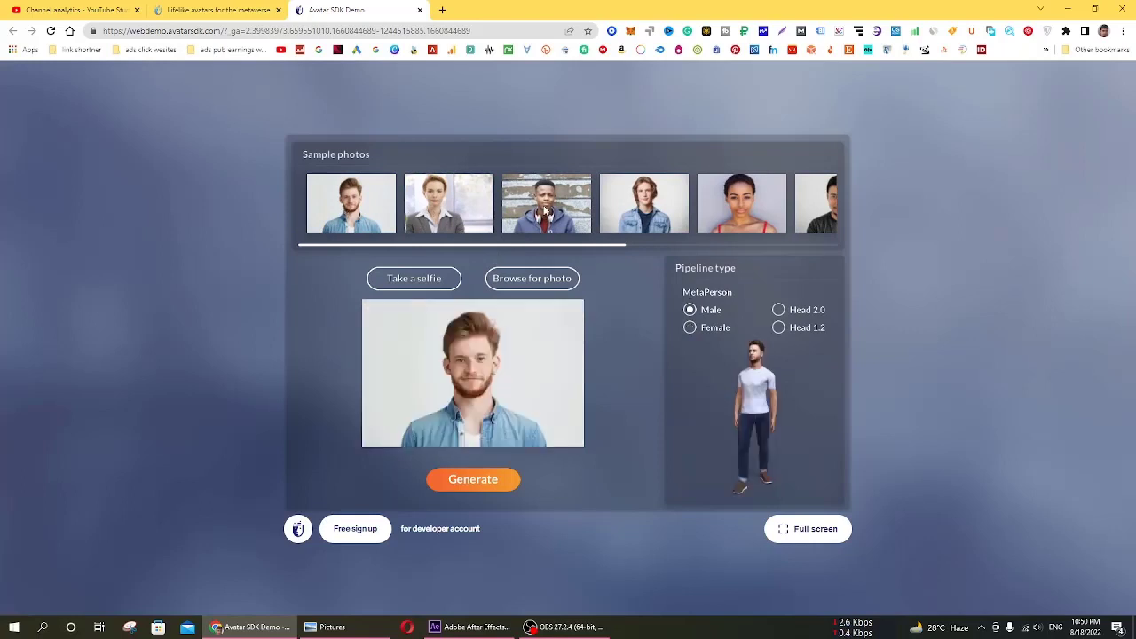
click(546, 202)
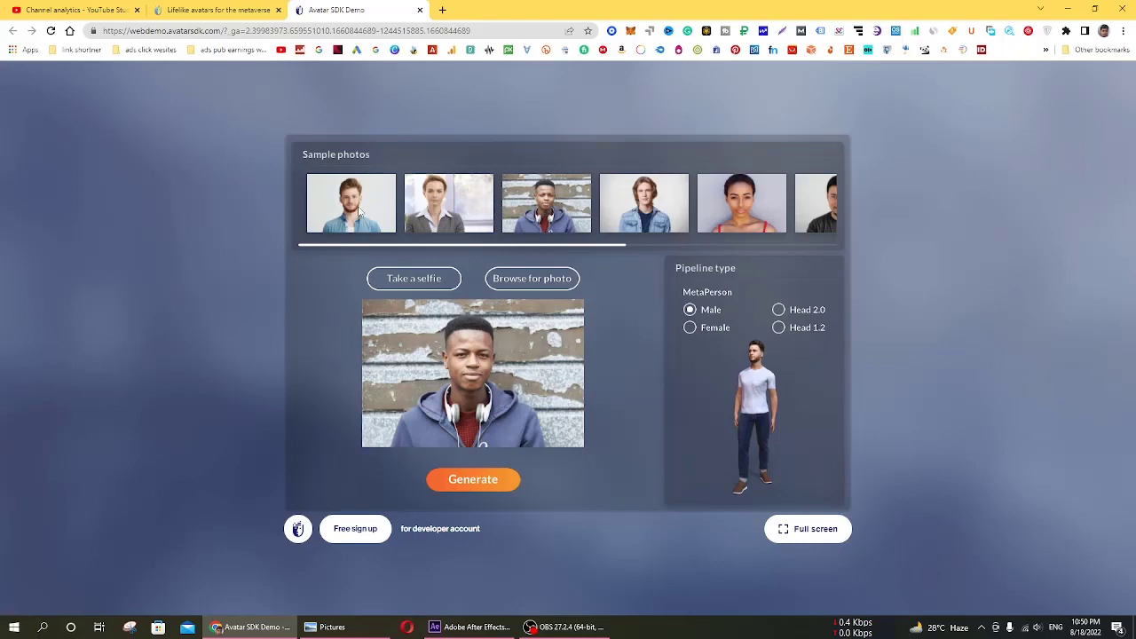
click(352, 202)
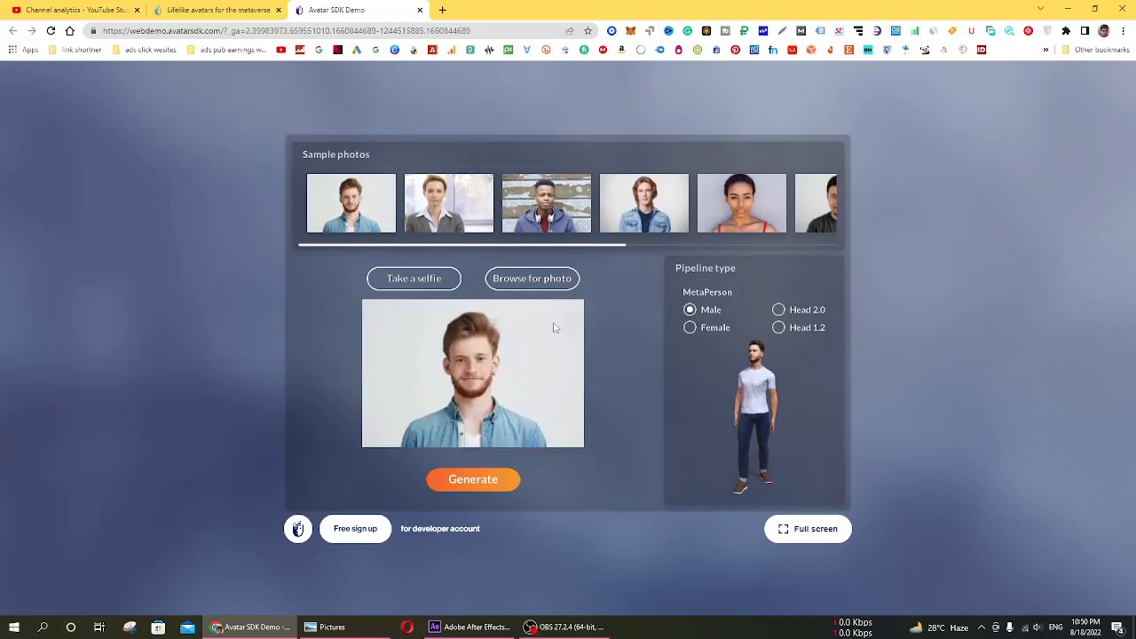
- Browse for a source photo and navigate to the folder holding the background-removed portrait
click(533, 276)
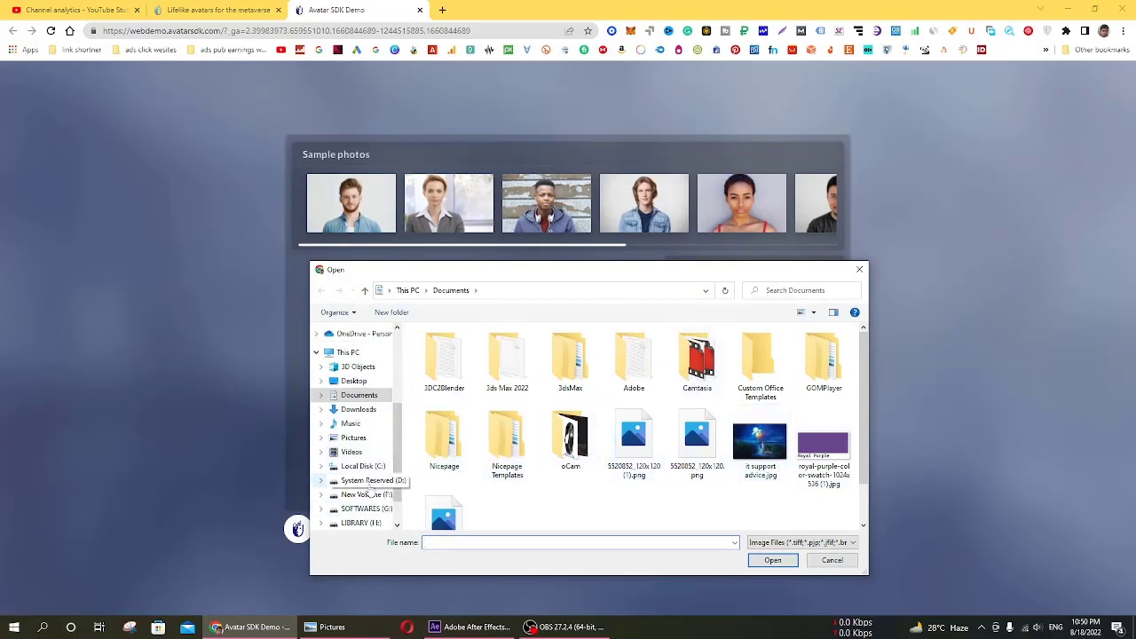
click(348, 357)
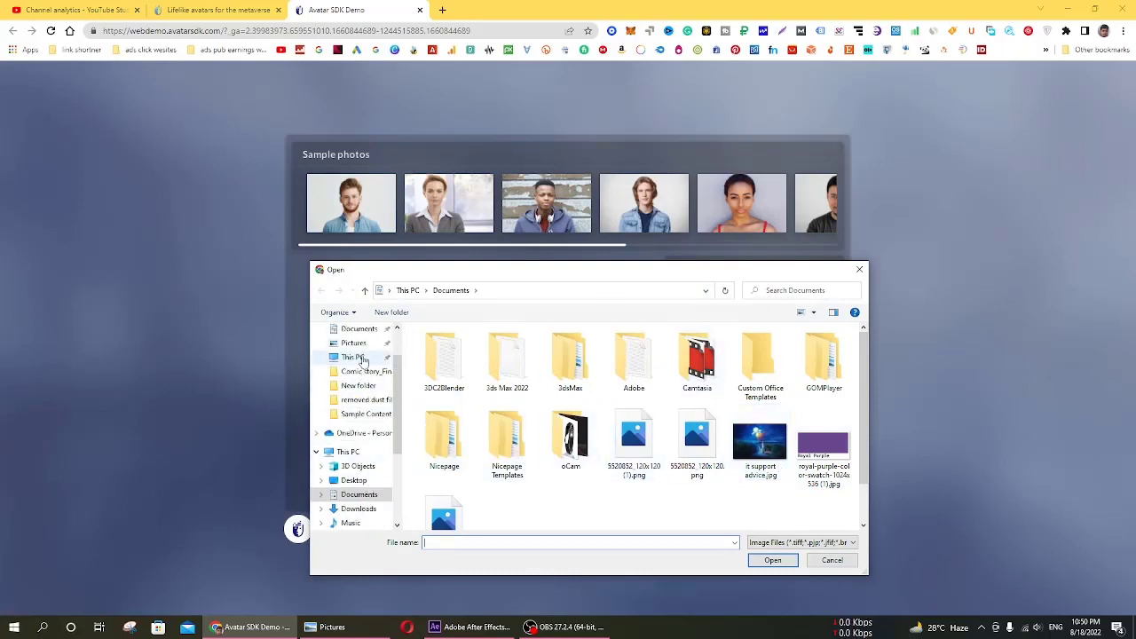
click(351, 343)
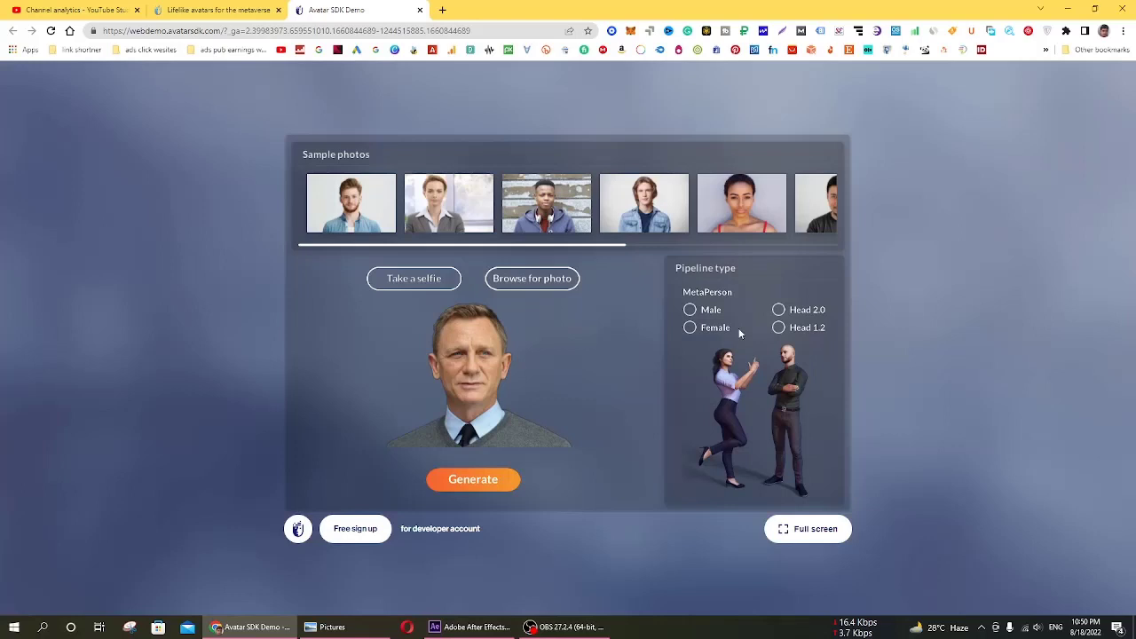
- Load the suited man's photo and settle on the MetaPerson Male full-body pipeline after previewing Head 2.0
click(689, 309)
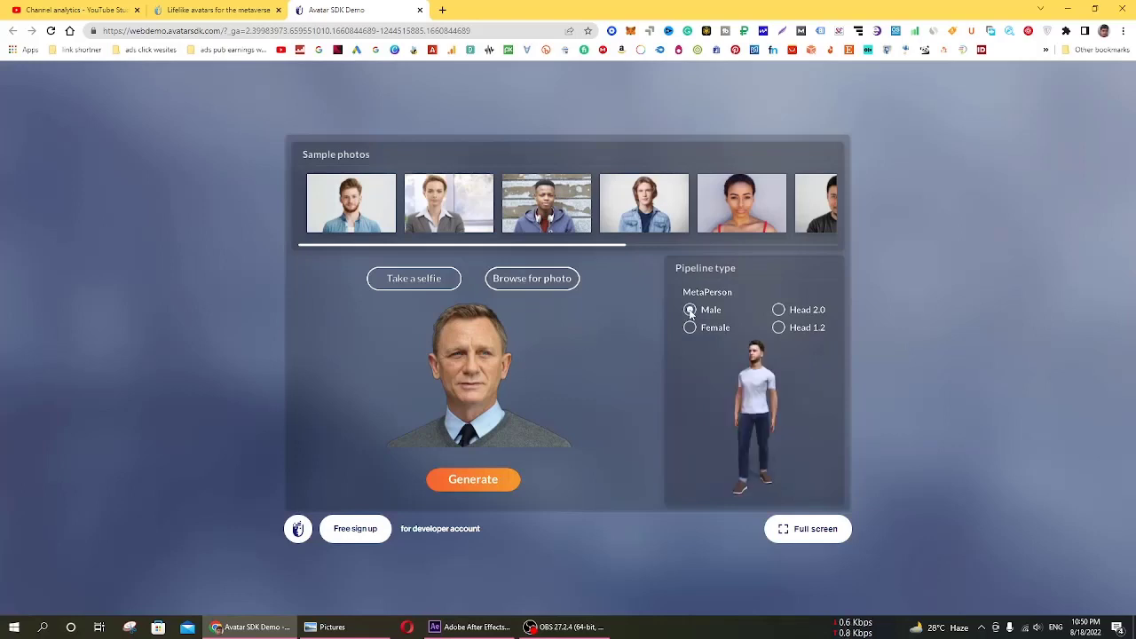
click(690, 309)
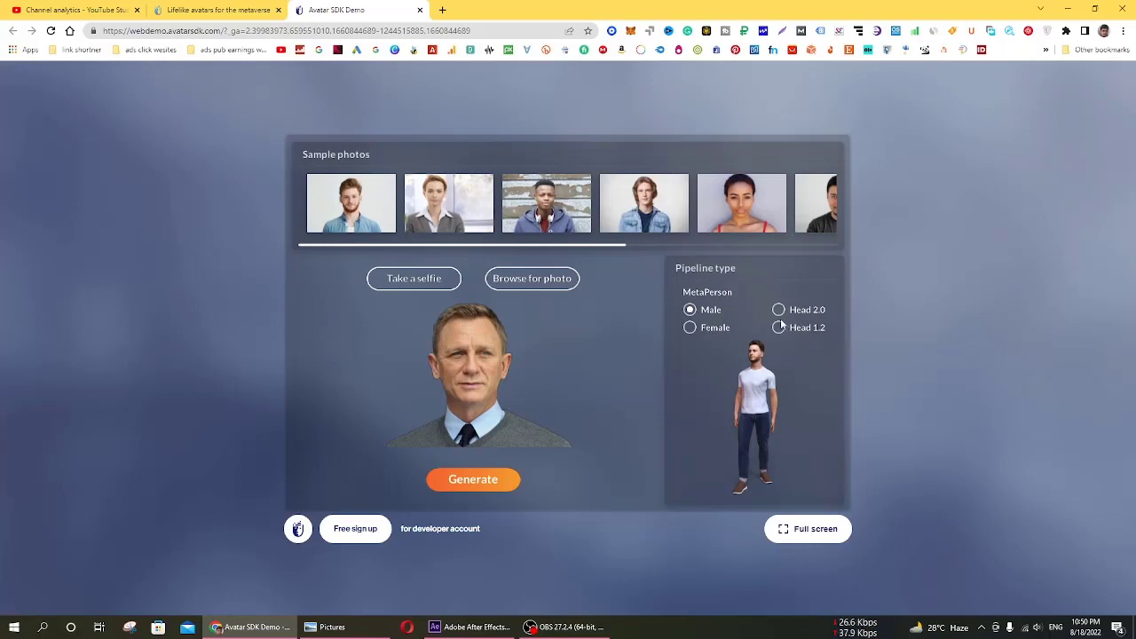
click(777, 309)
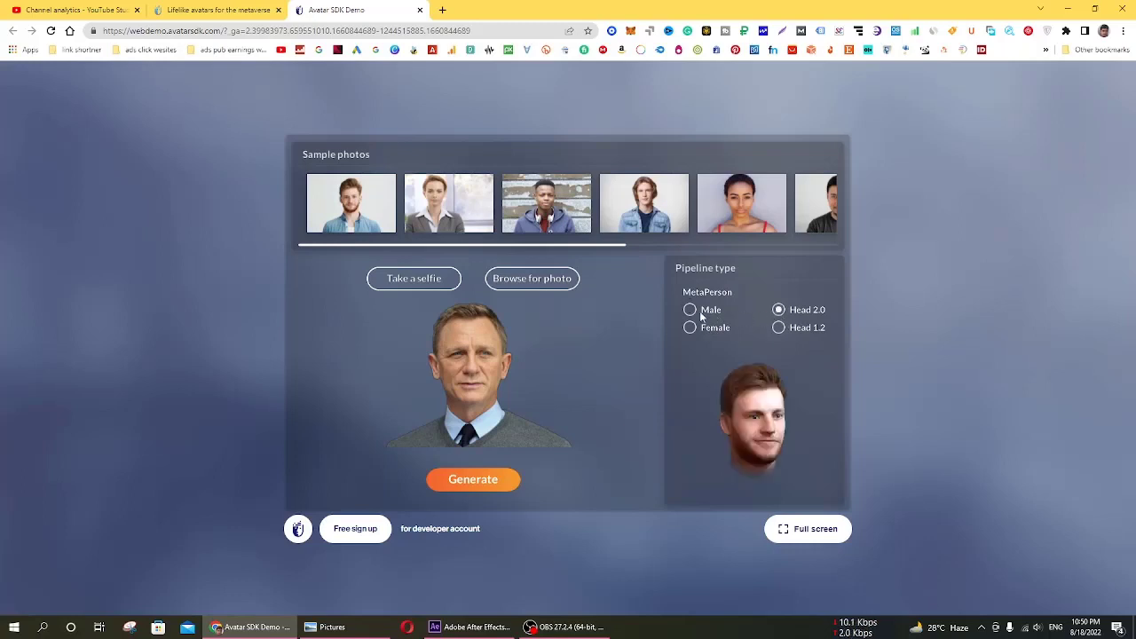
click(690, 309)
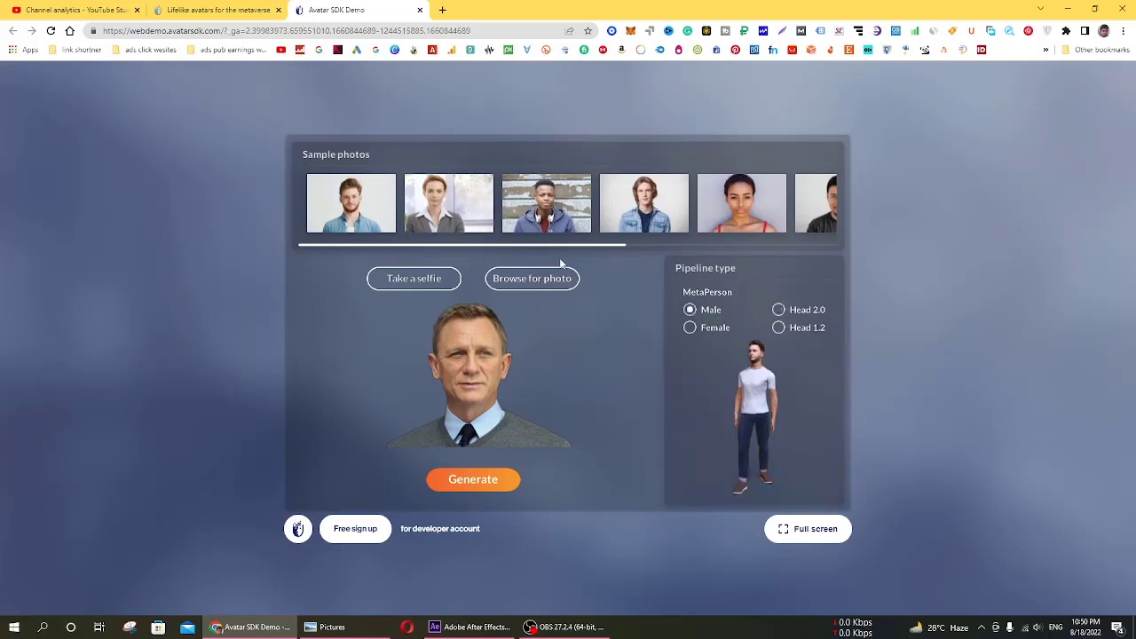
mouse_move(559, 252)
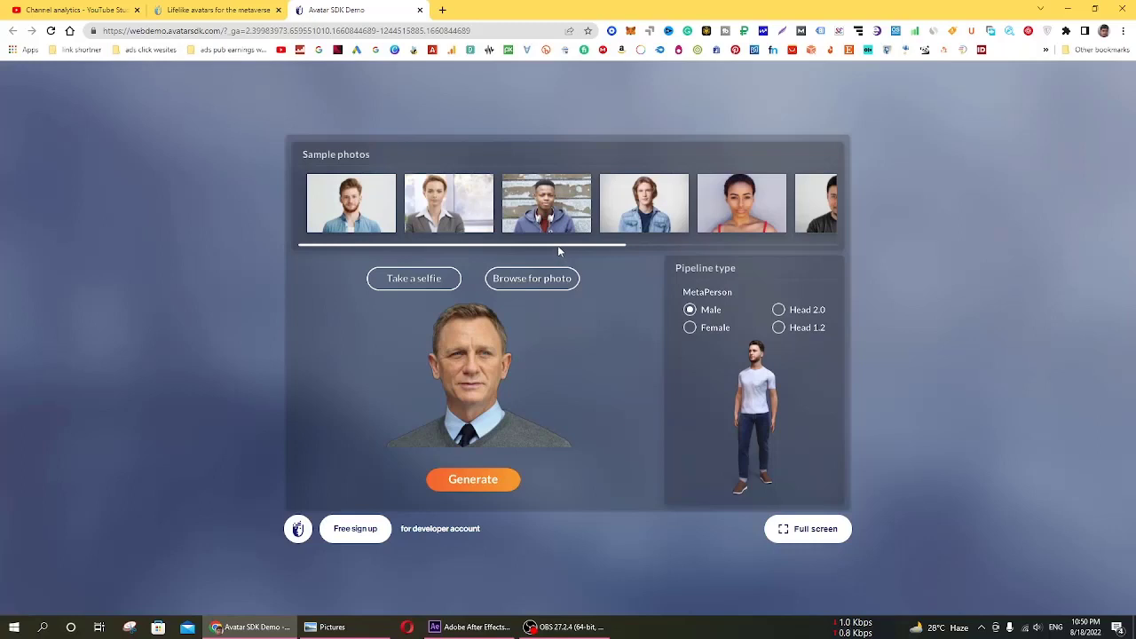
scroll(right, 3)
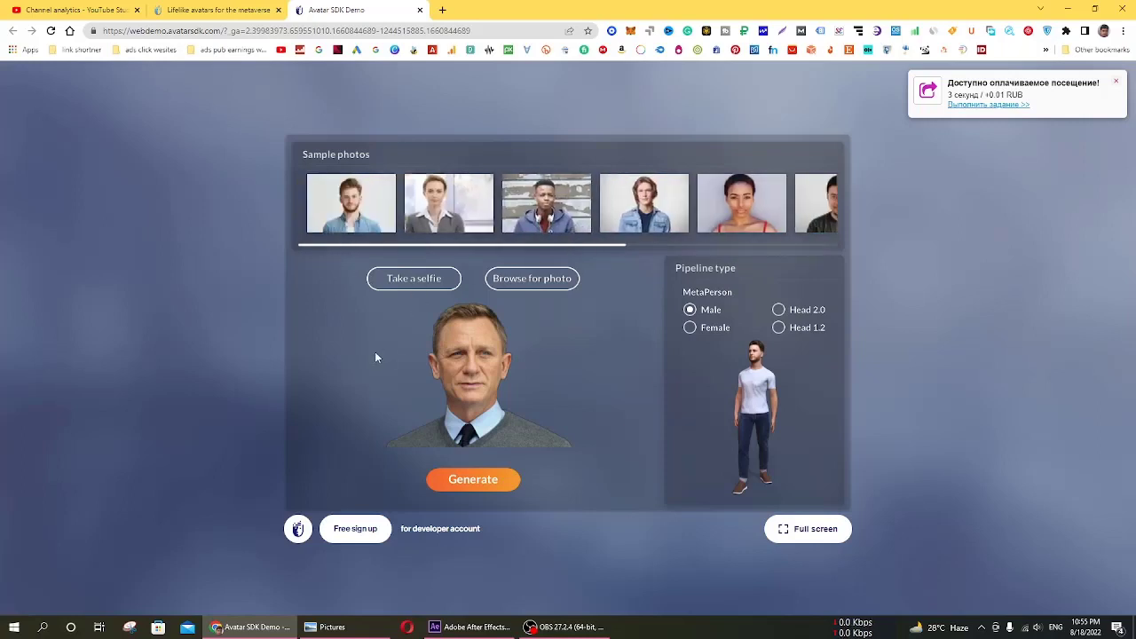
mouse_move(472, 479)
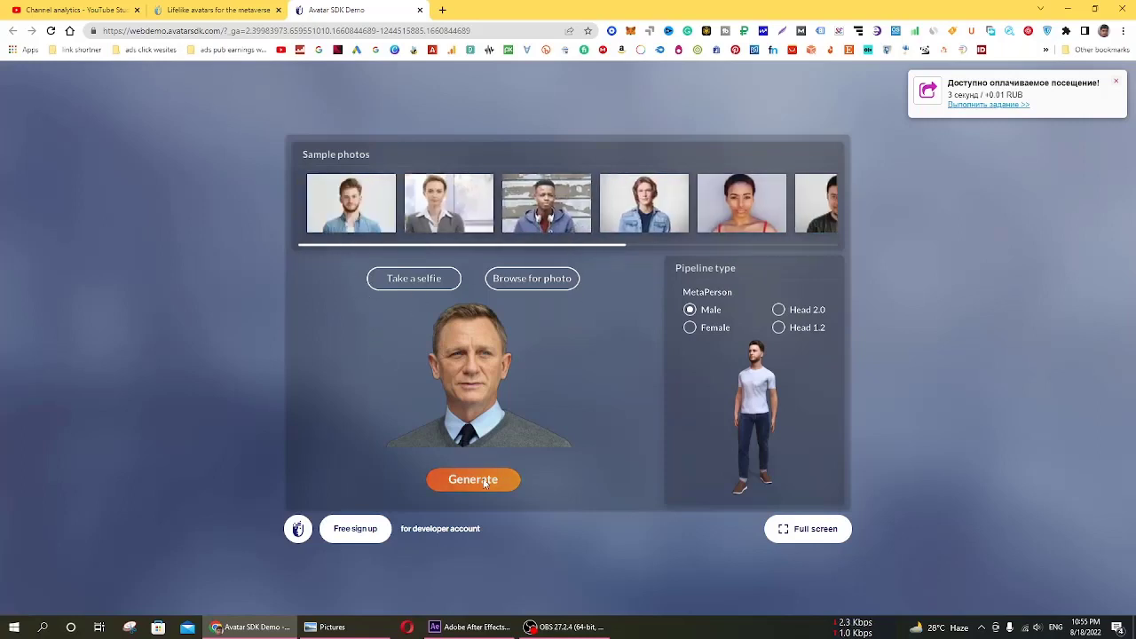
- Generate the full-body avatar from the loaded photo
click(472, 480)
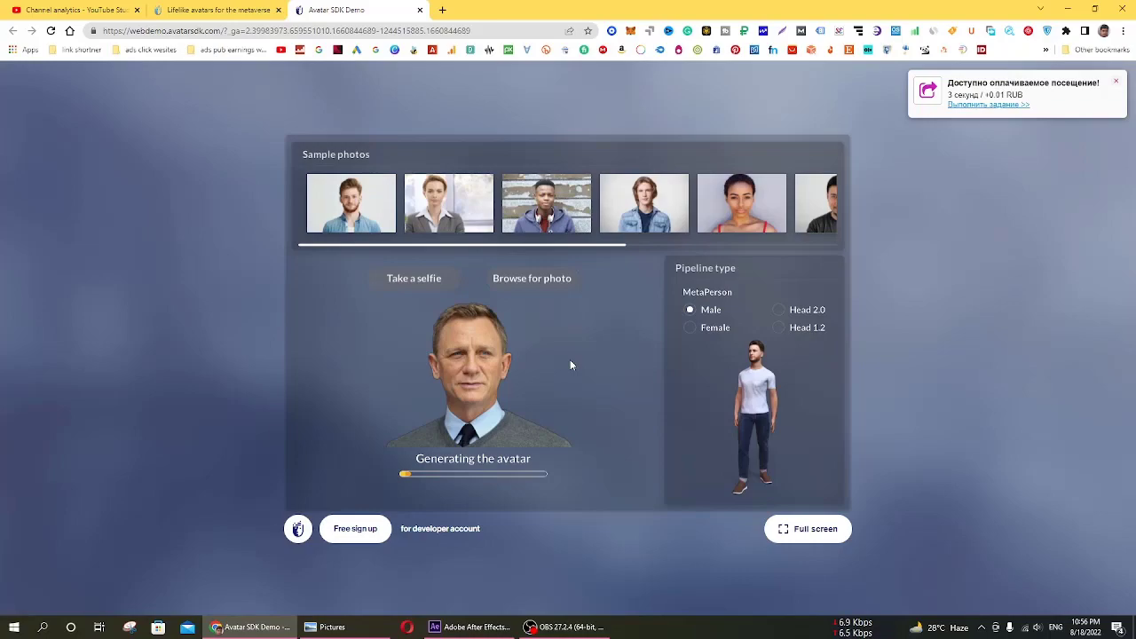
mouse_move(610, 495)
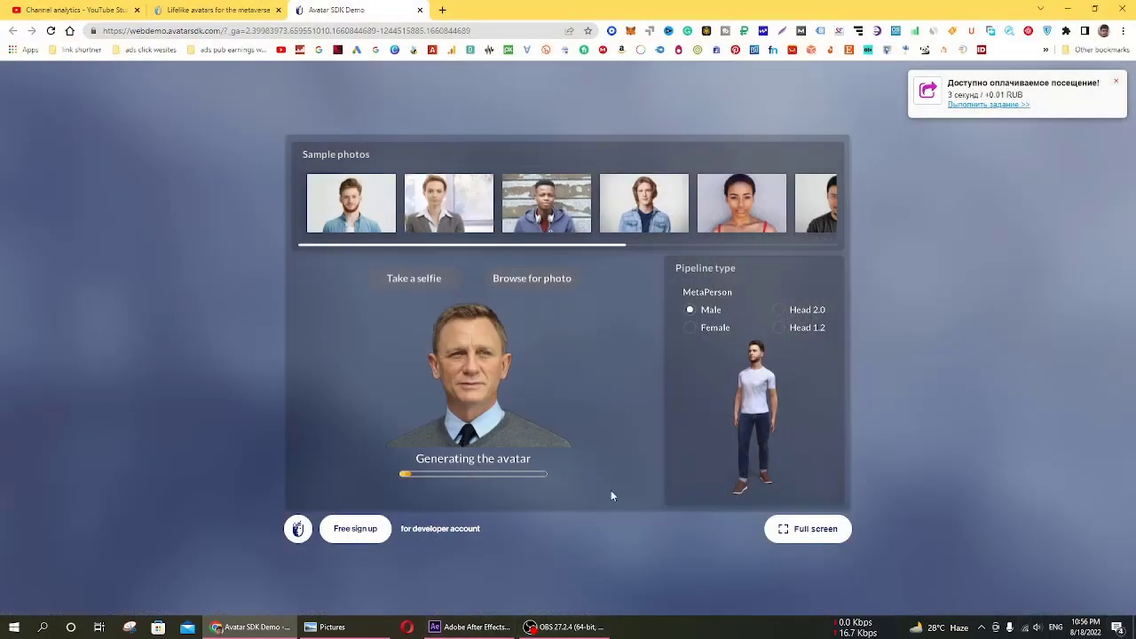
mouse_move(561, 392)
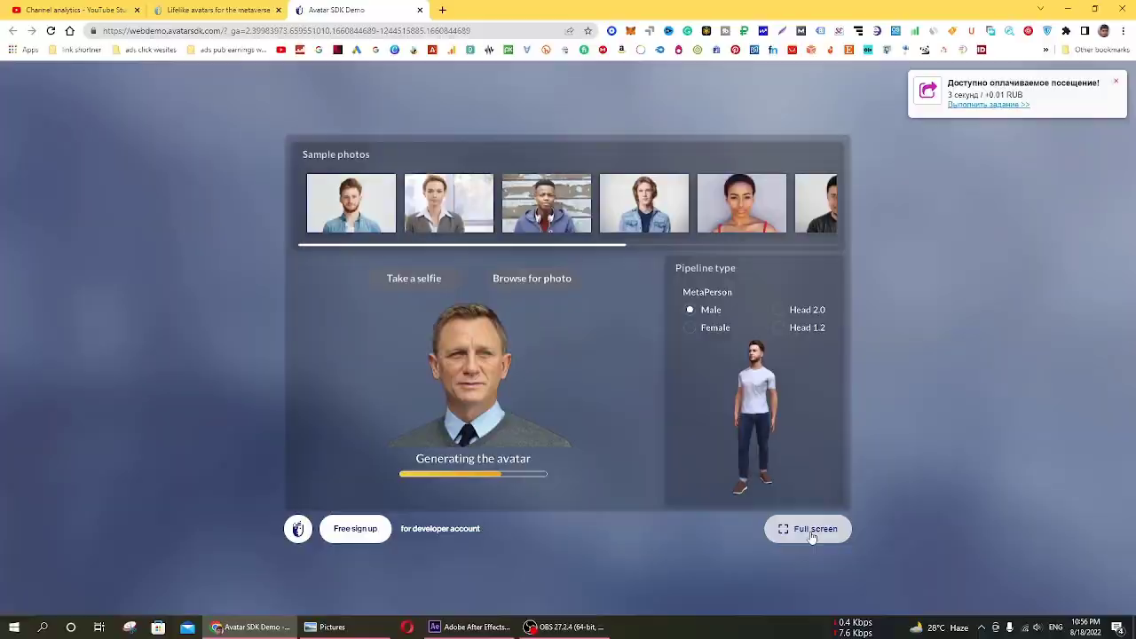
- View the finished full-body avatar of the man in full screen
click(808, 528)
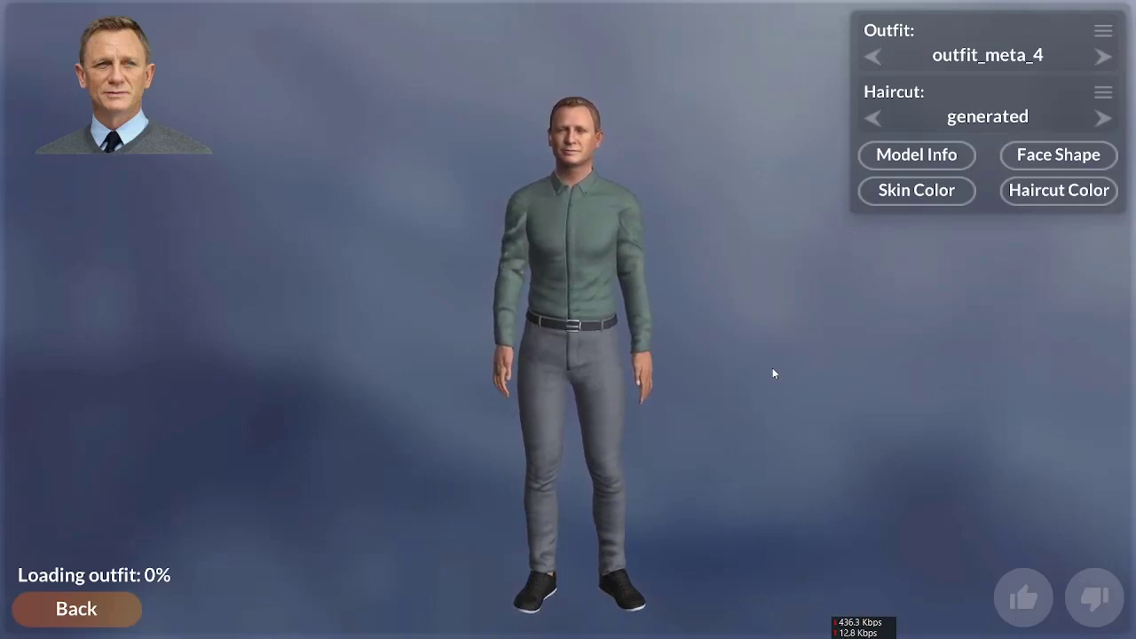
- Return to the photo screen, switch to the Head 1.2 pipeline and generate the bust avatar
key(Escape)
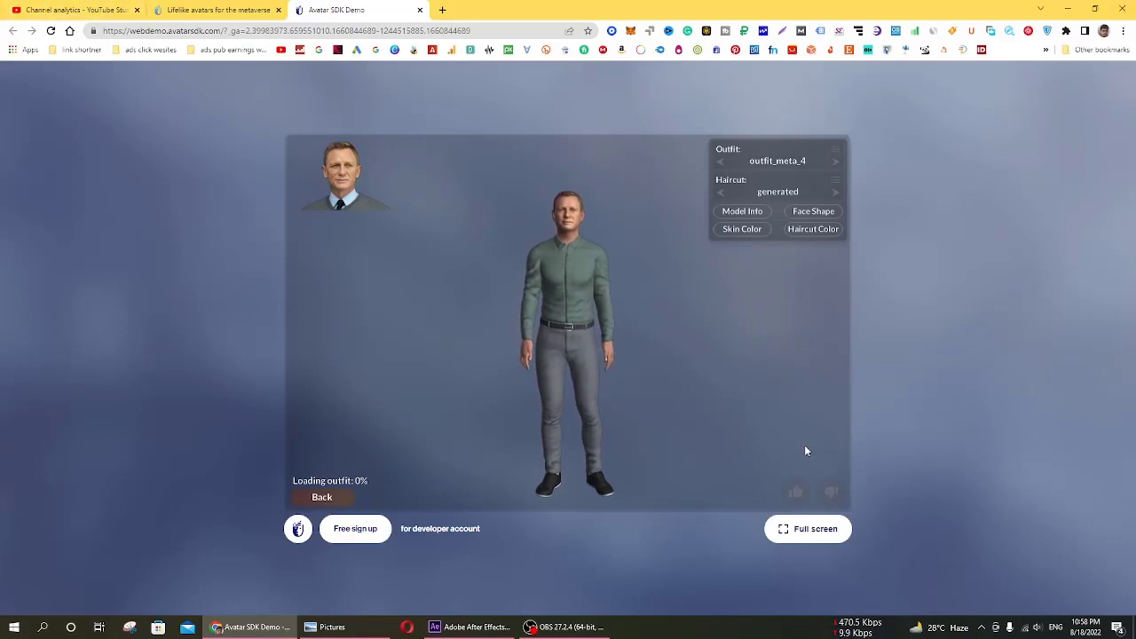
mouse_move(795, 519)
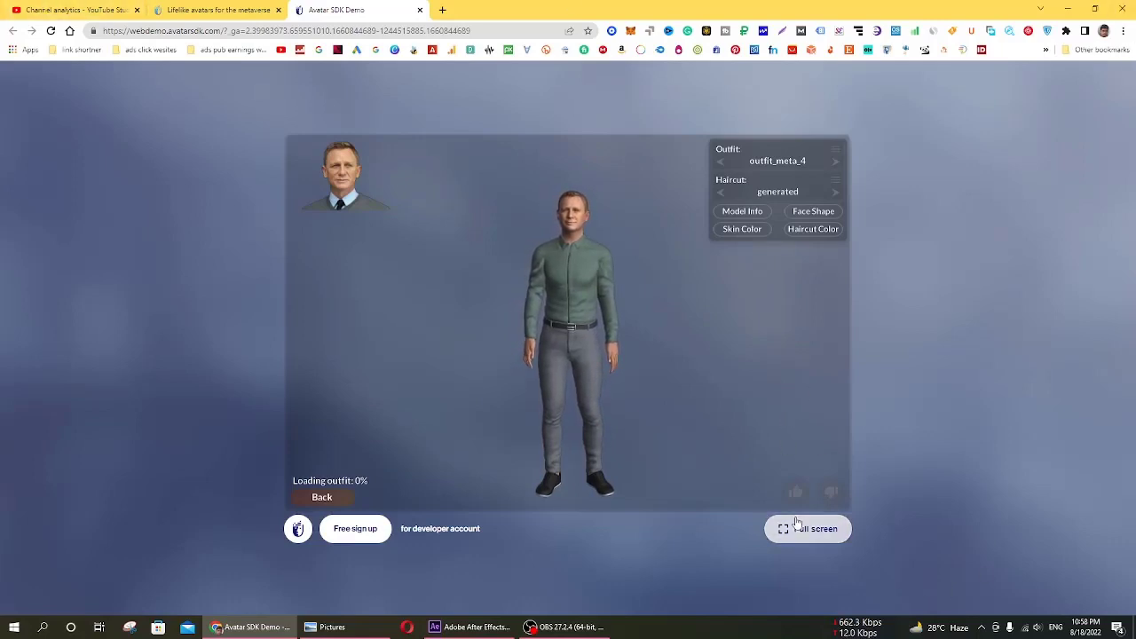
click(559, 626)
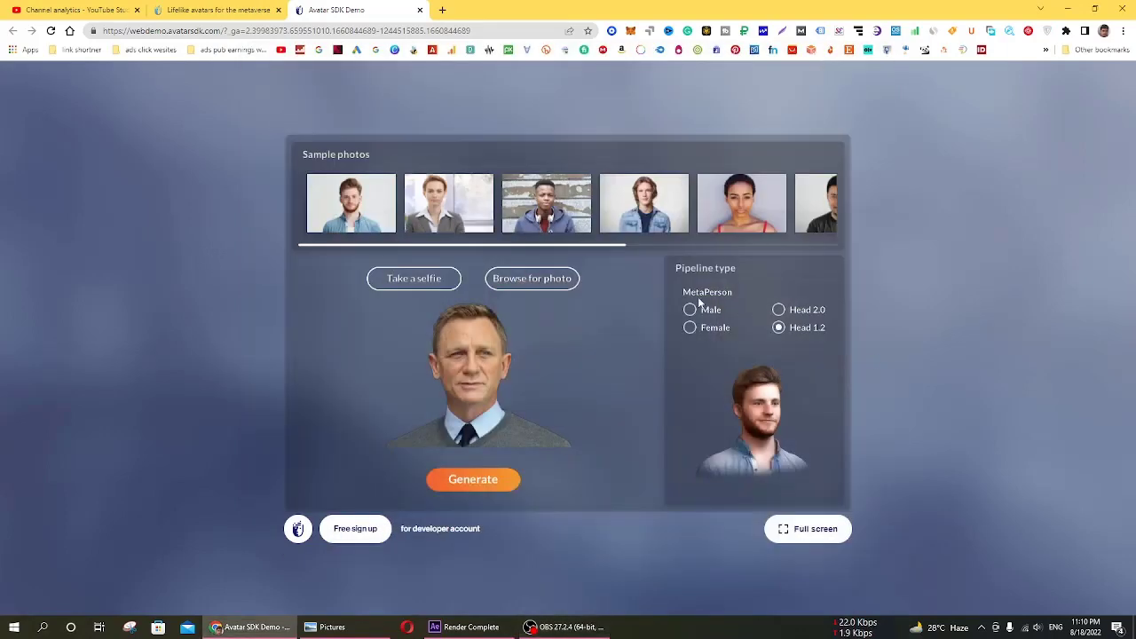
click(691, 309)
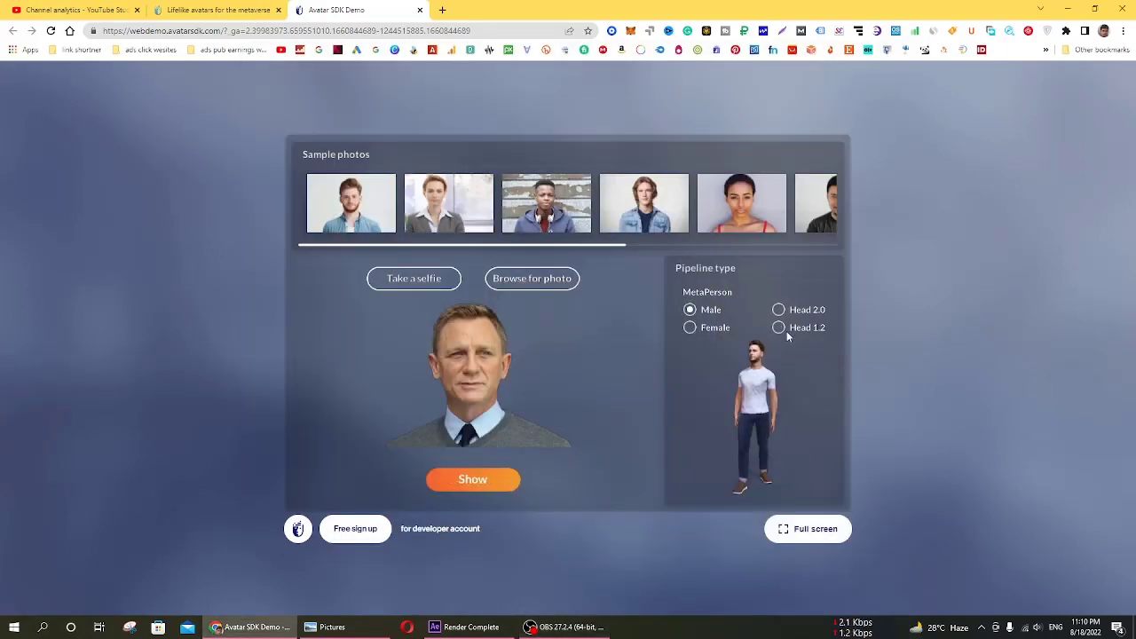
click(777, 327)
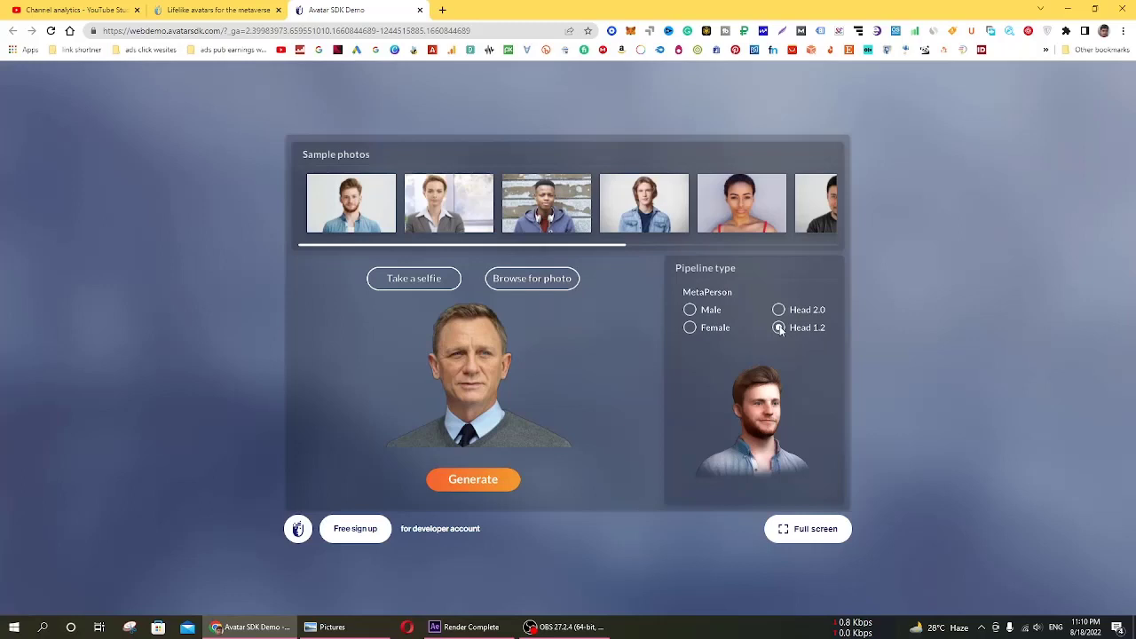
click(472, 479)
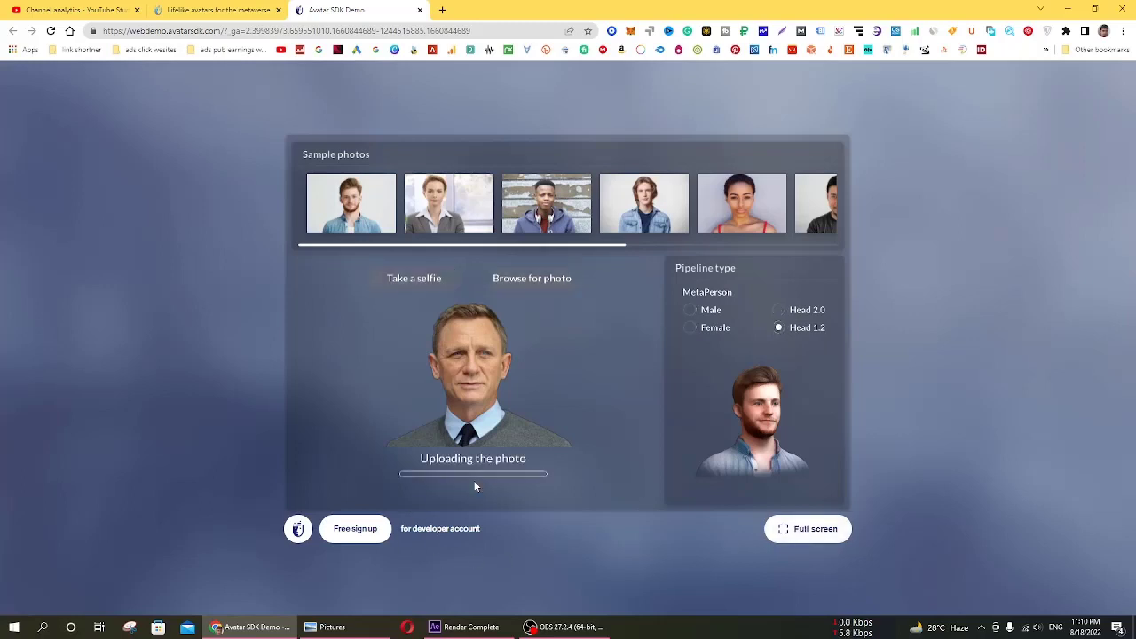
mouse_move(585, 418)
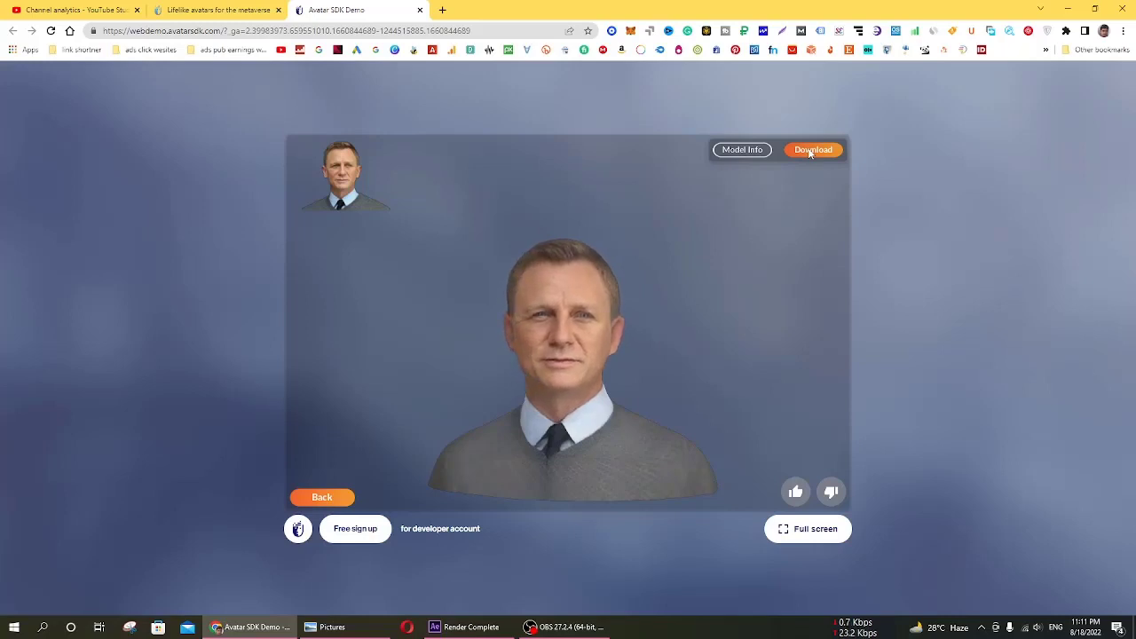
- Download the Head 1.2 avatar and save it as model.zip
click(813, 150)
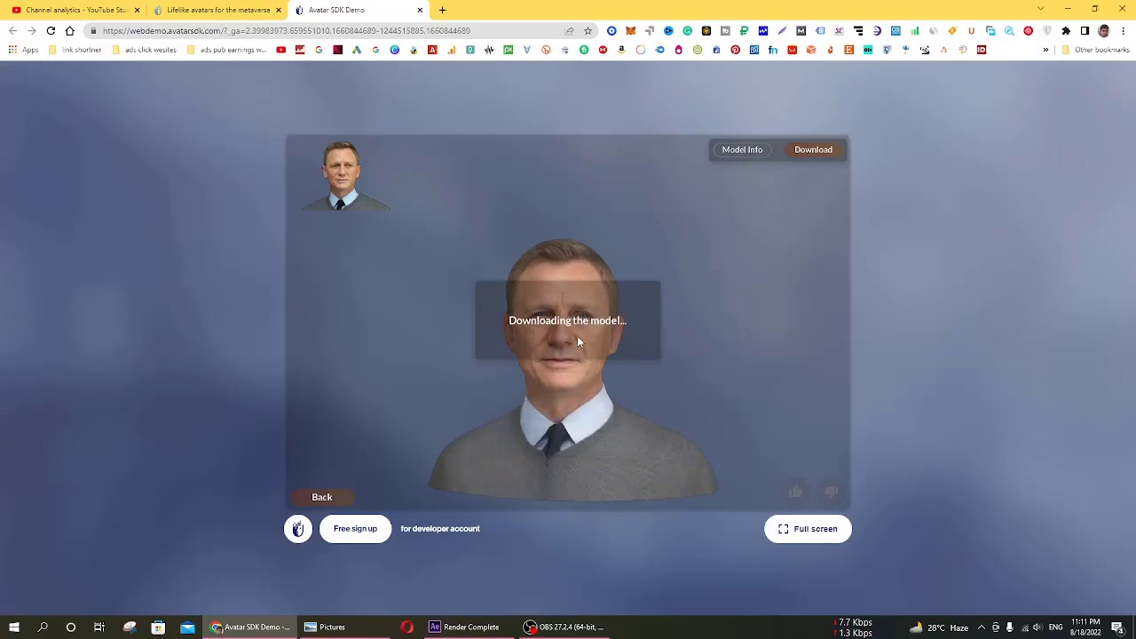
click(813, 149)
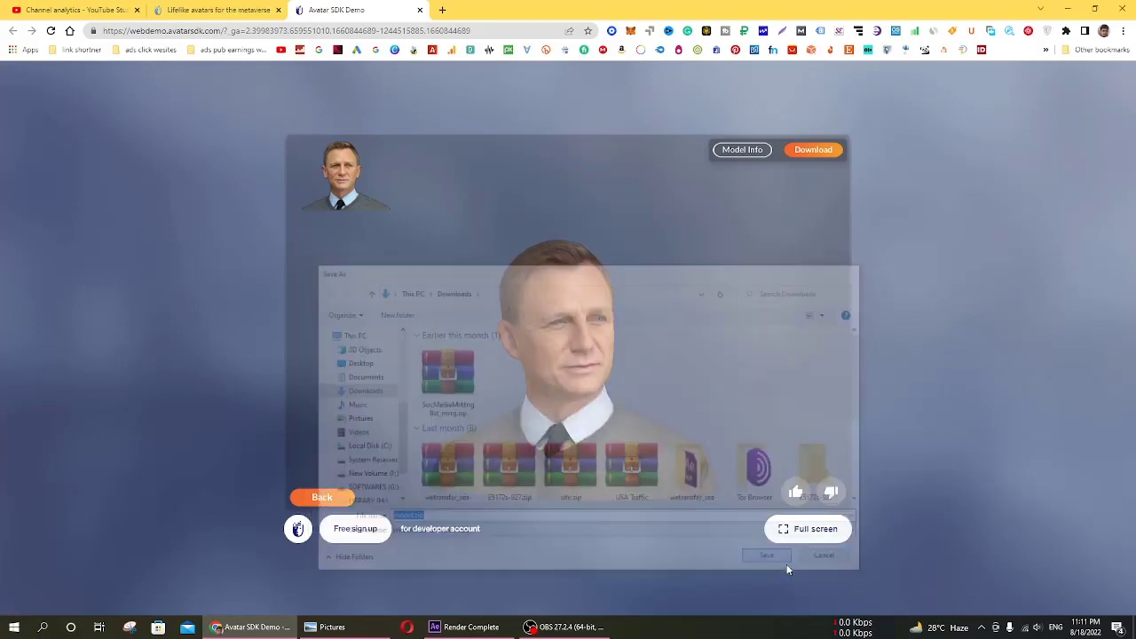
click(767, 554)
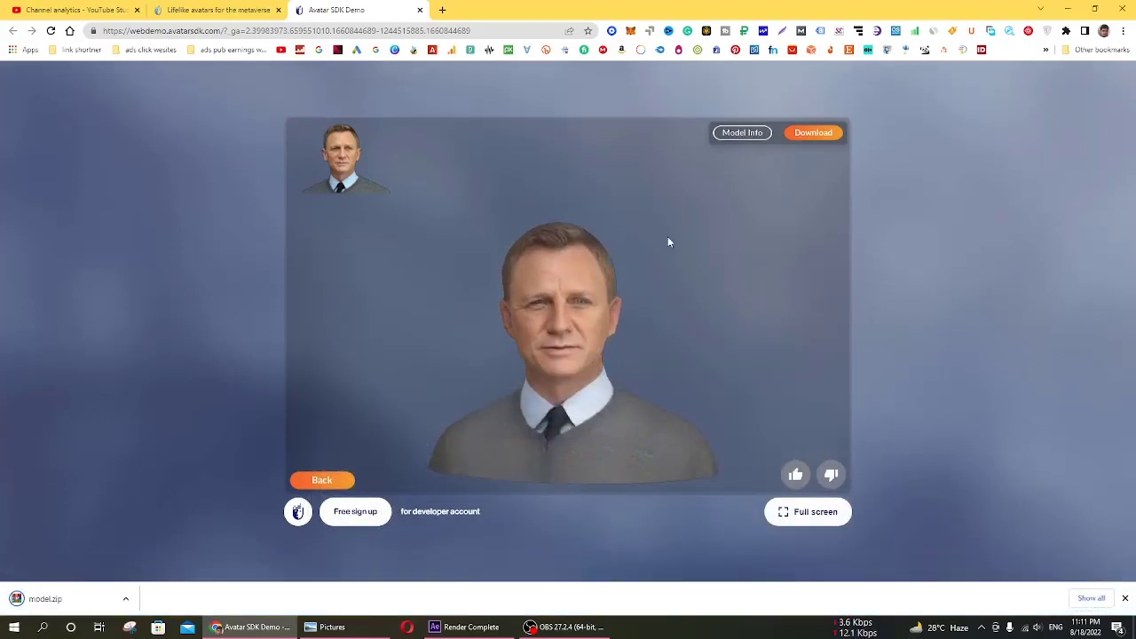
mouse_move(323, 479)
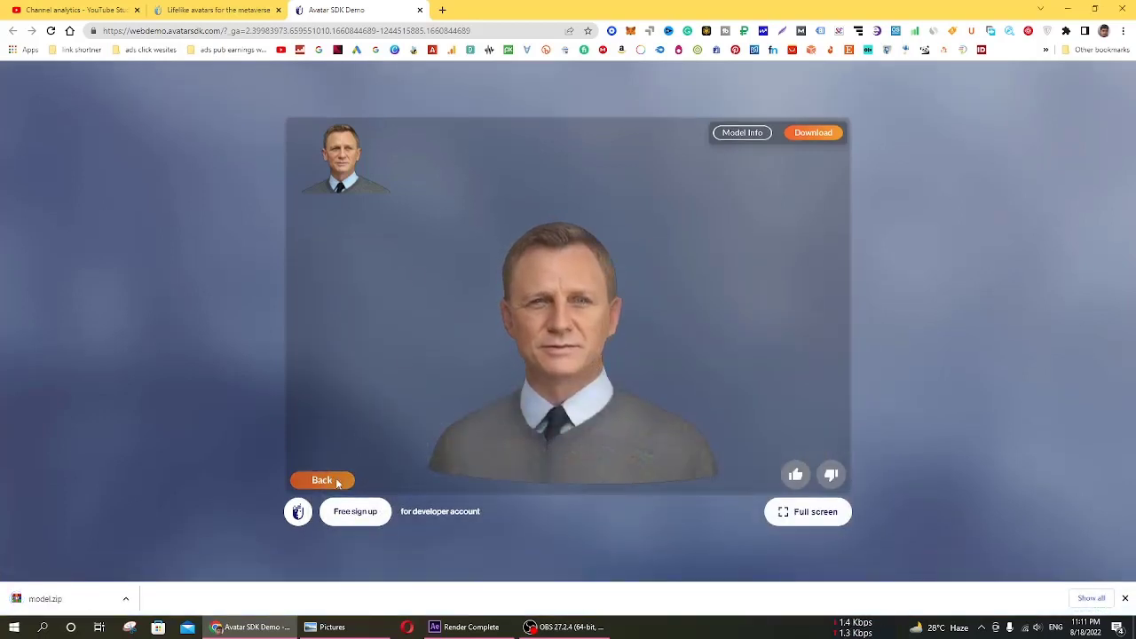
- Go back, choose the Head 2.0 pipeline and generate the head avatar from the photo
click(321, 479)
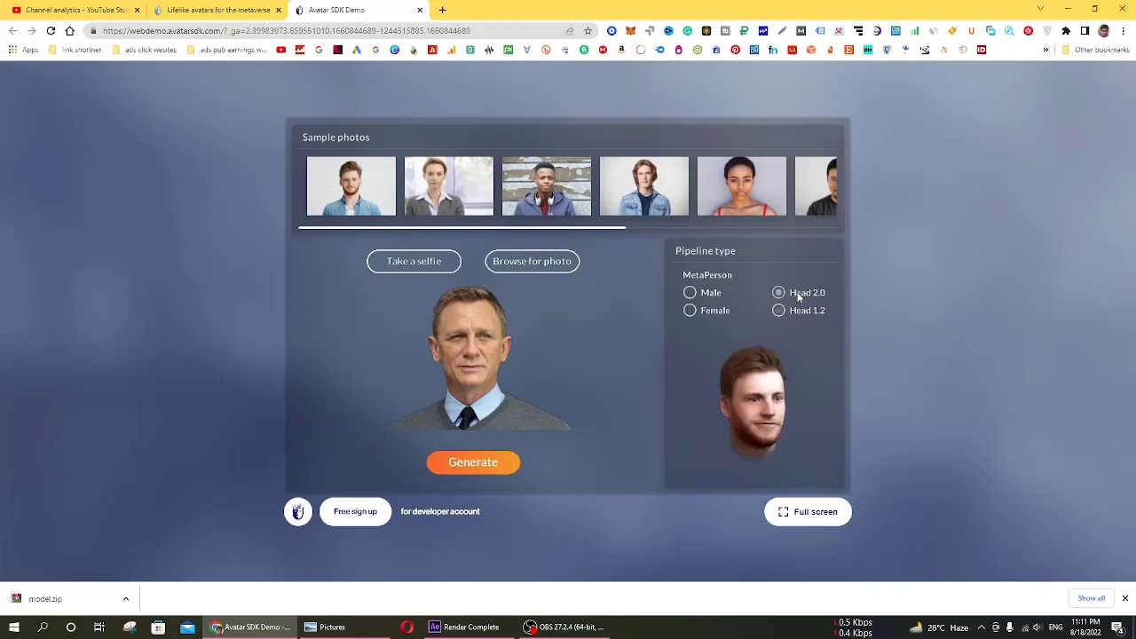
click(807, 511)
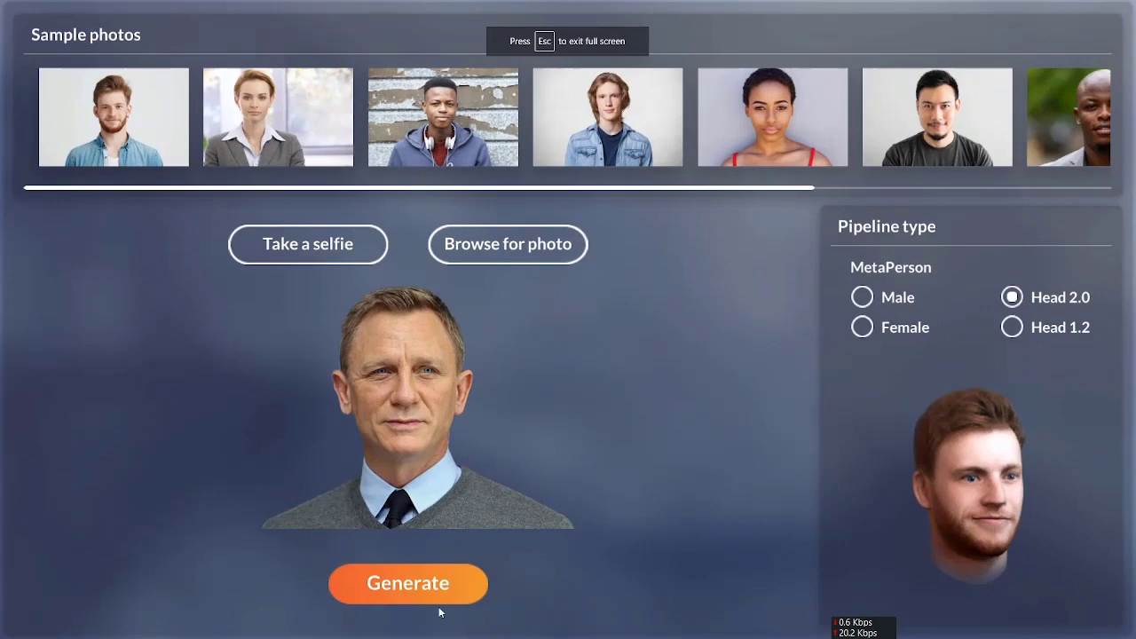
mouse_move(471, 566)
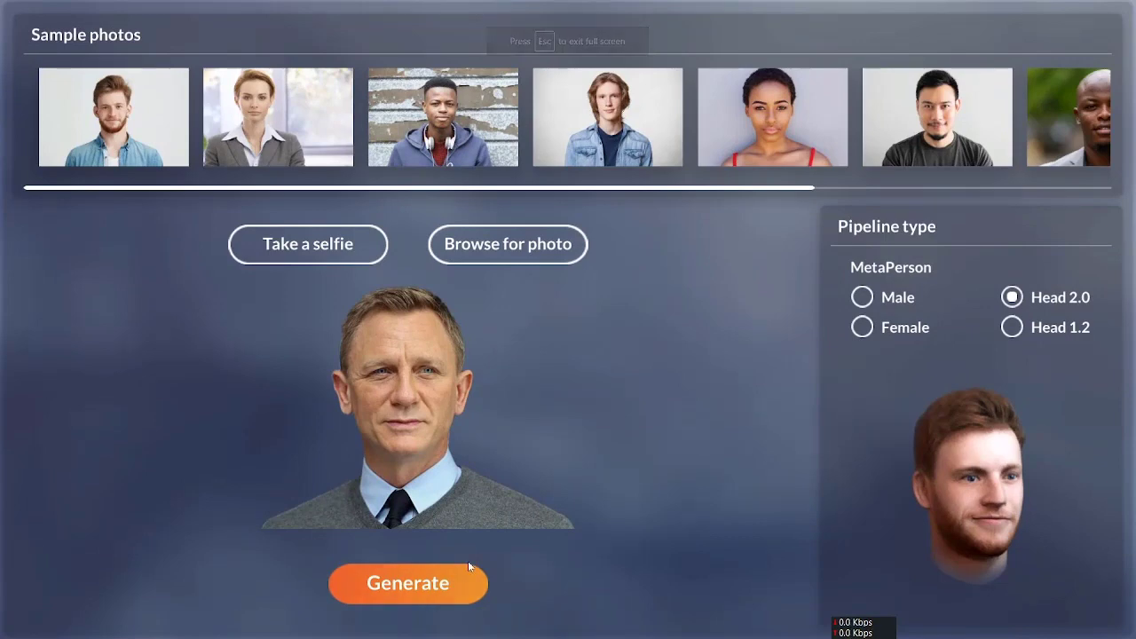
click(408, 582)
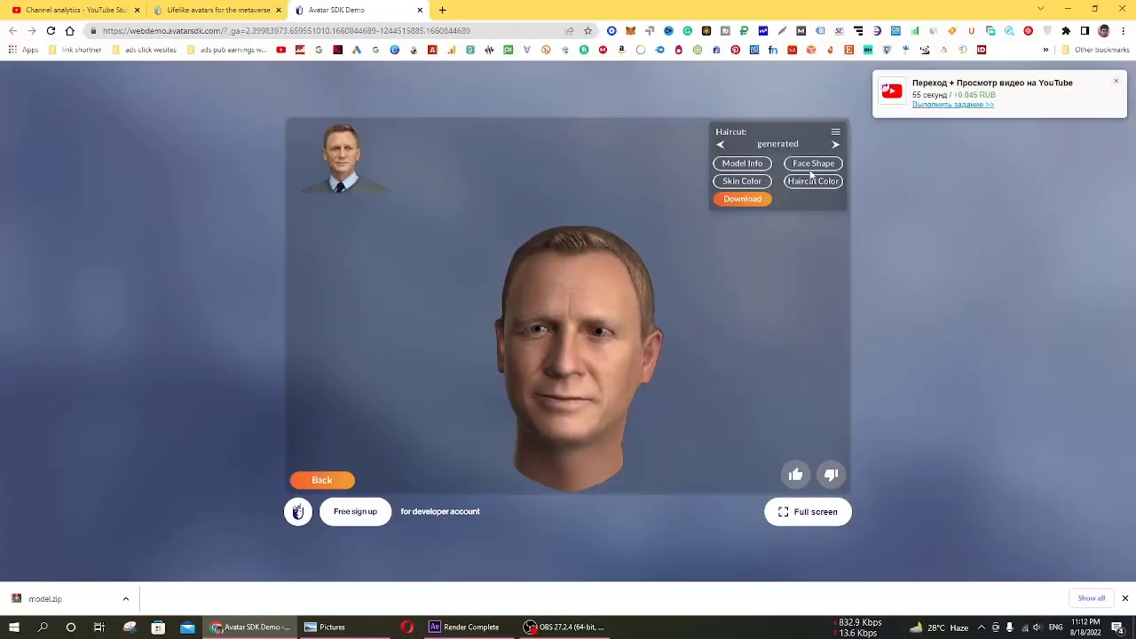
- Raise the Jaw Shape slider to the middle under Face Shape, then start downloading the model
click(813, 163)
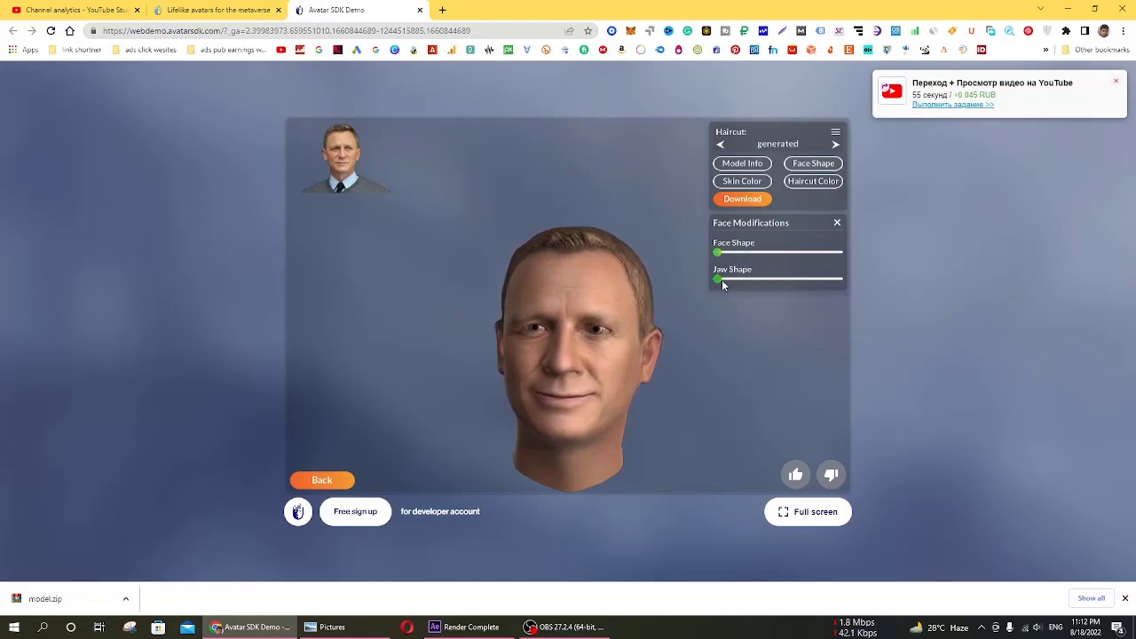
drag(717, 280, 781, 280)
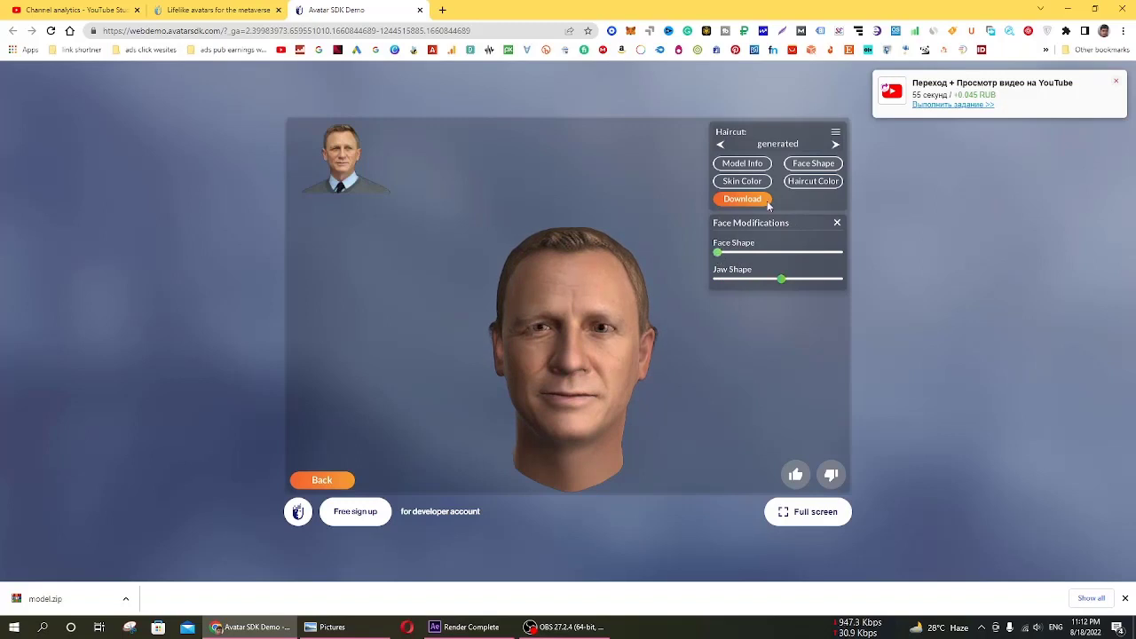
mouse_move(816, 192)
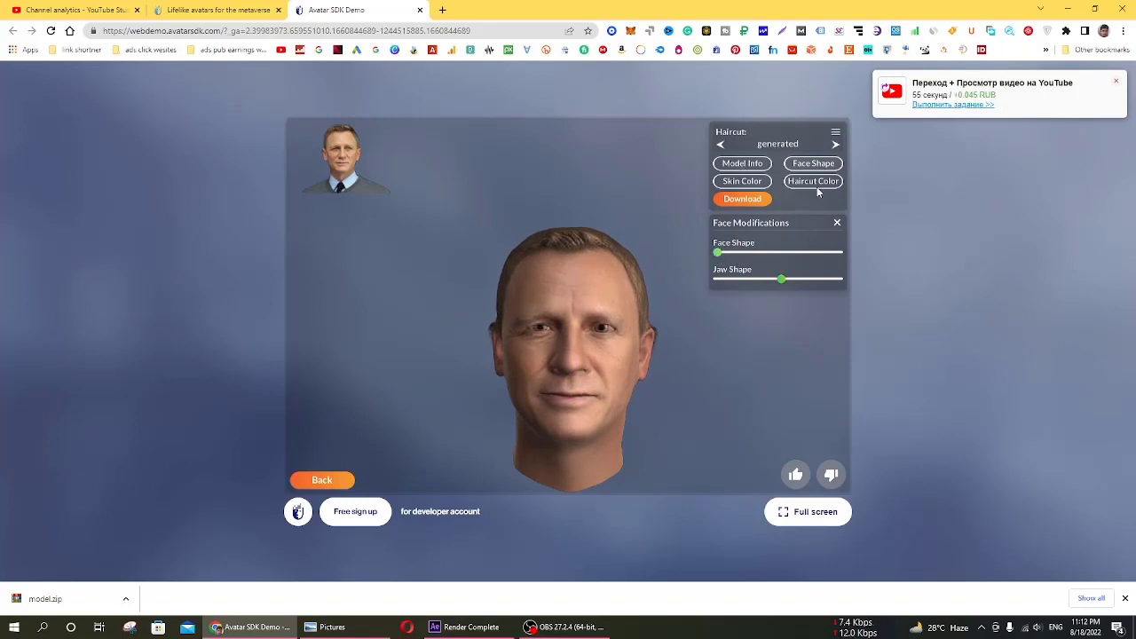
click(813, 181)
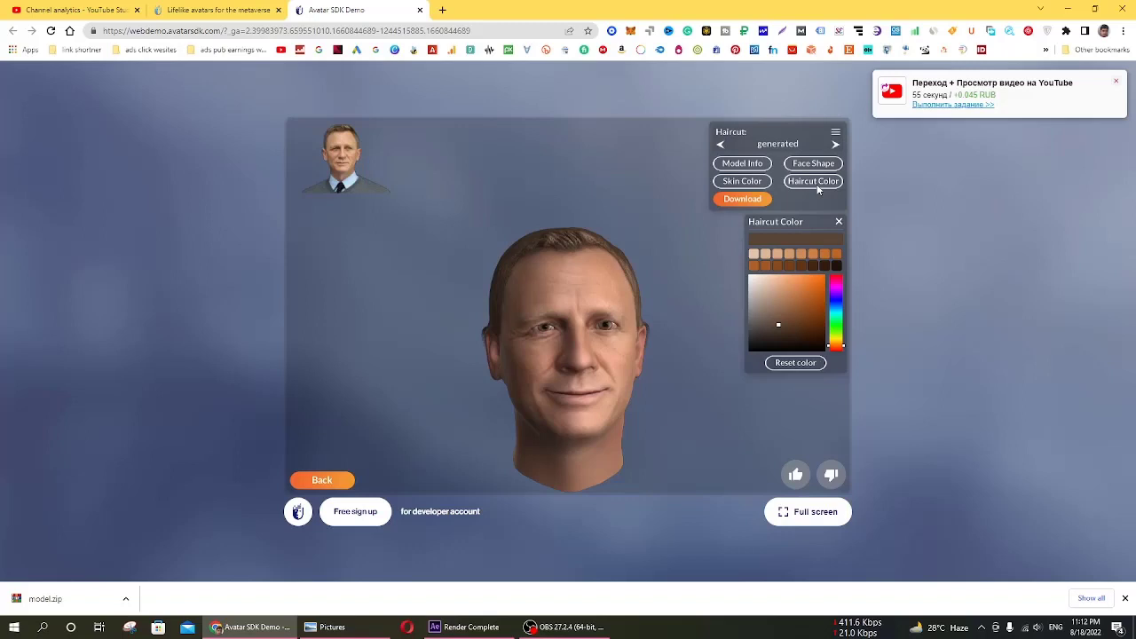
click(742, 198)
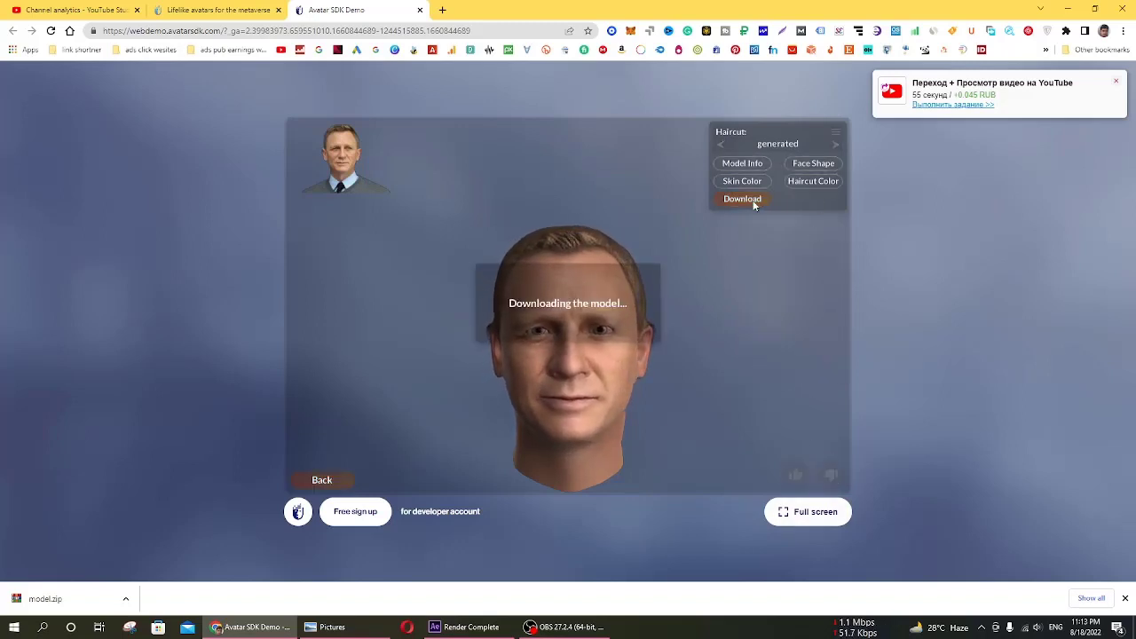
- Save the Head 2.0 model as a second zip in the Downloads folder
click(742, 199)
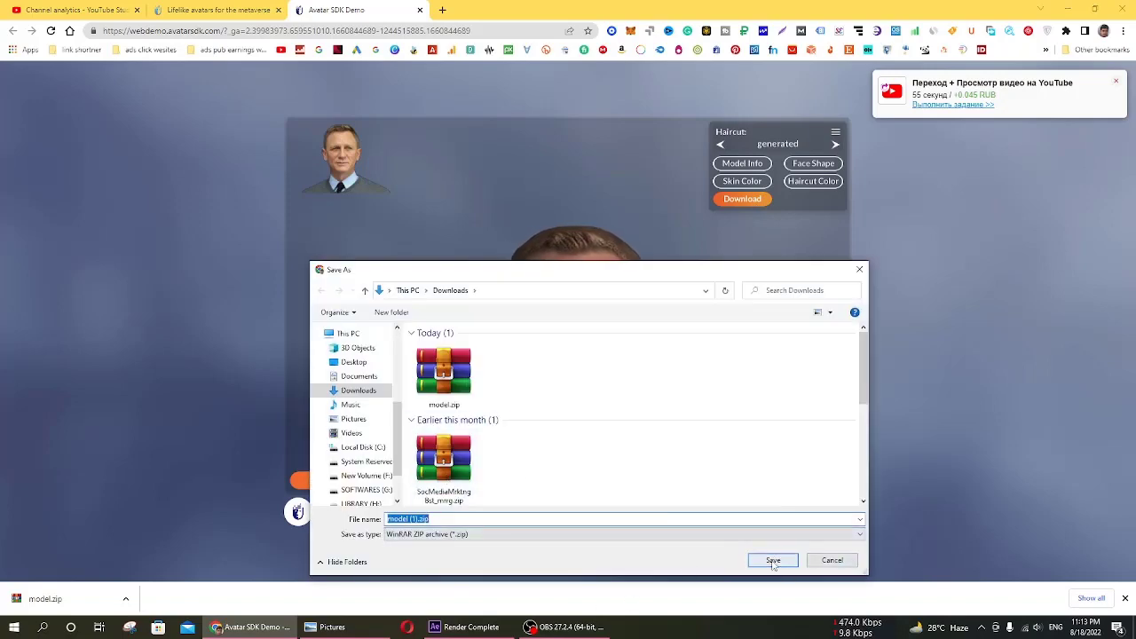
click(773, 561)
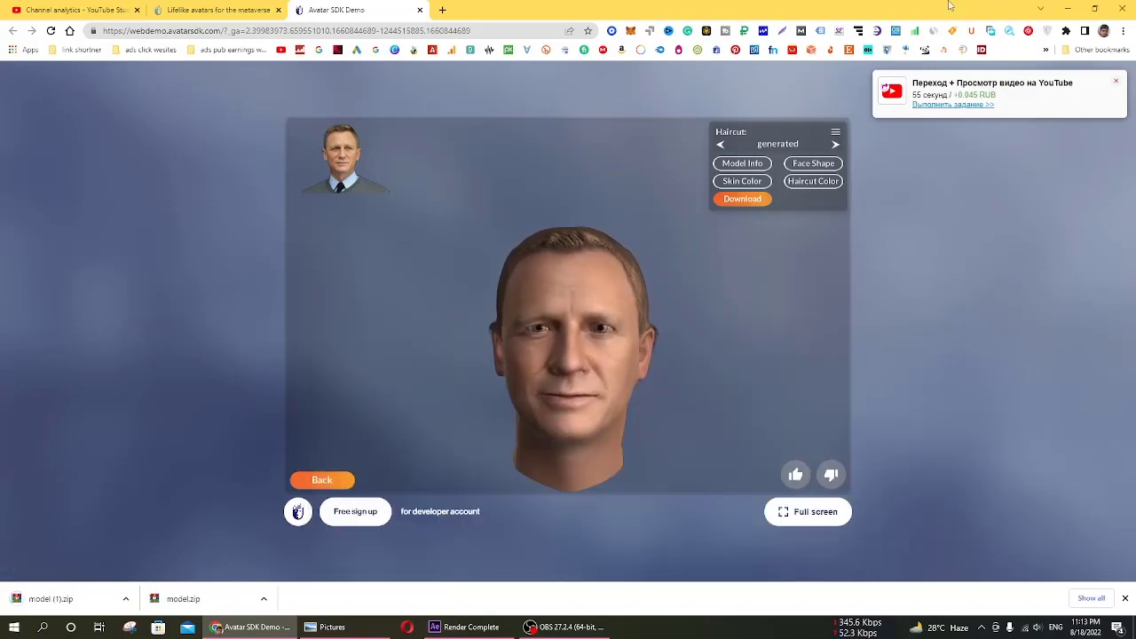